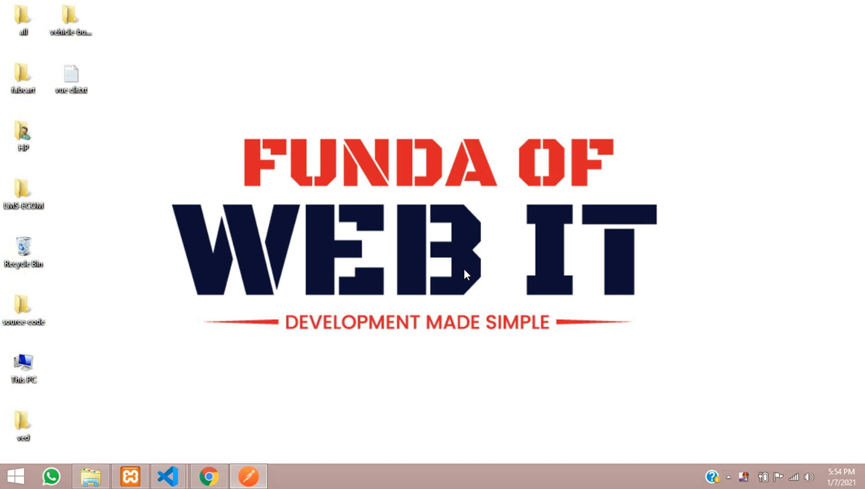
mouse_move(325, 382)
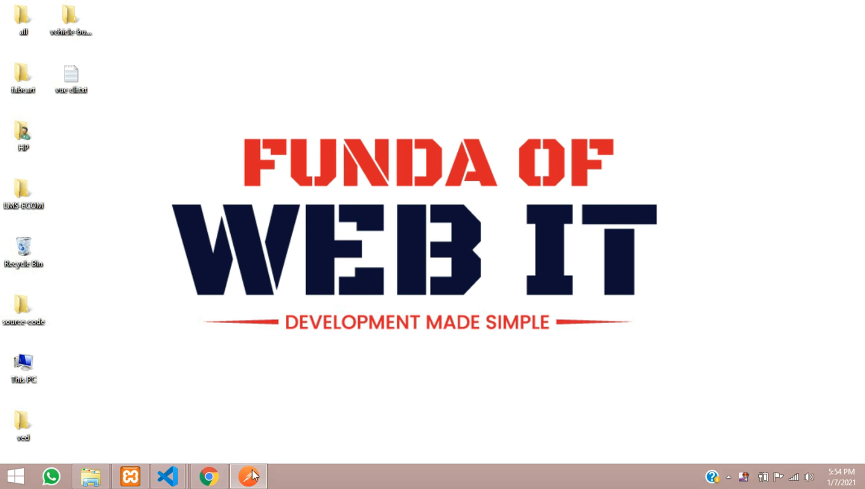
Review Postman's last update response and the phpMyAdmin employee table, then return to routes.php
click(247, 475)
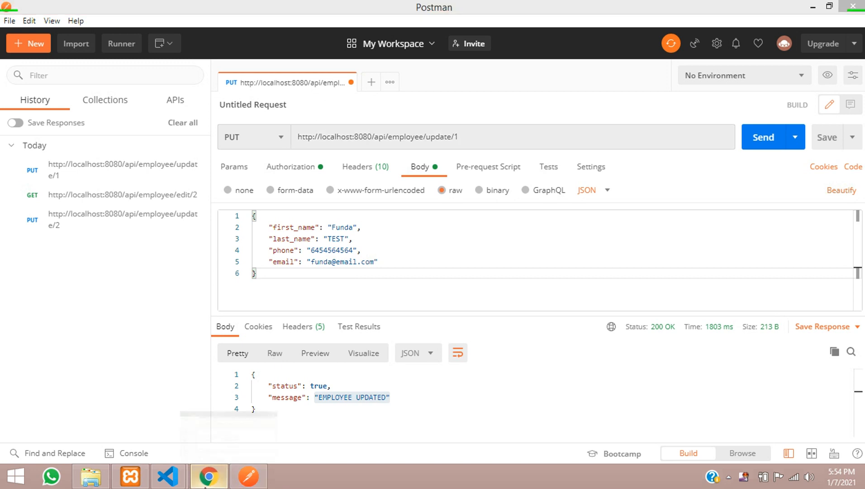
click(208, 475)
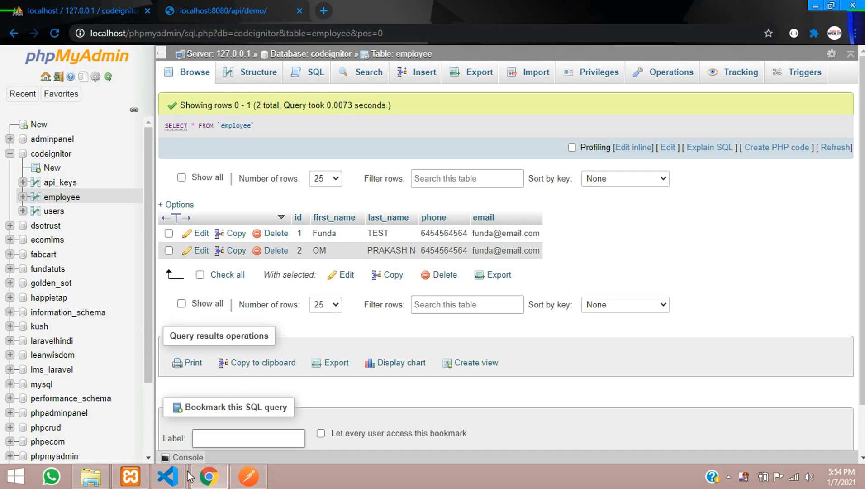
click(168, 477)
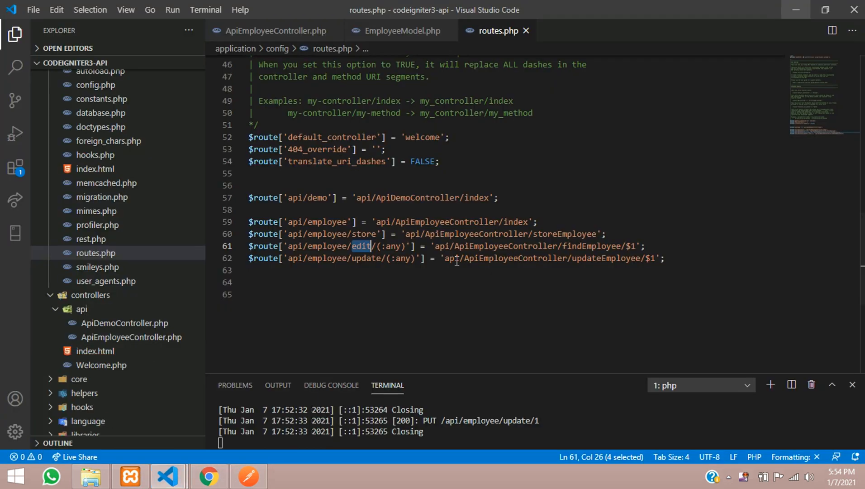
Duplicate the update route and change its URI to api/employee/delete/(:any)
click(494, 258)
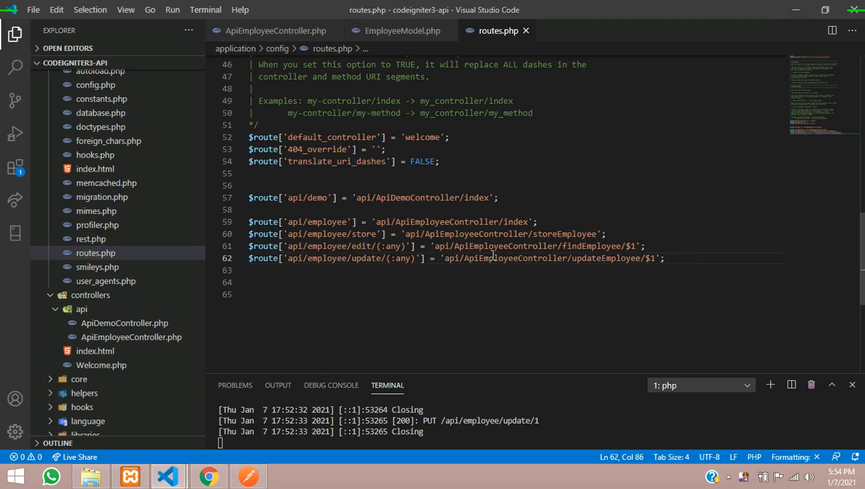
triple_click(494, 258)
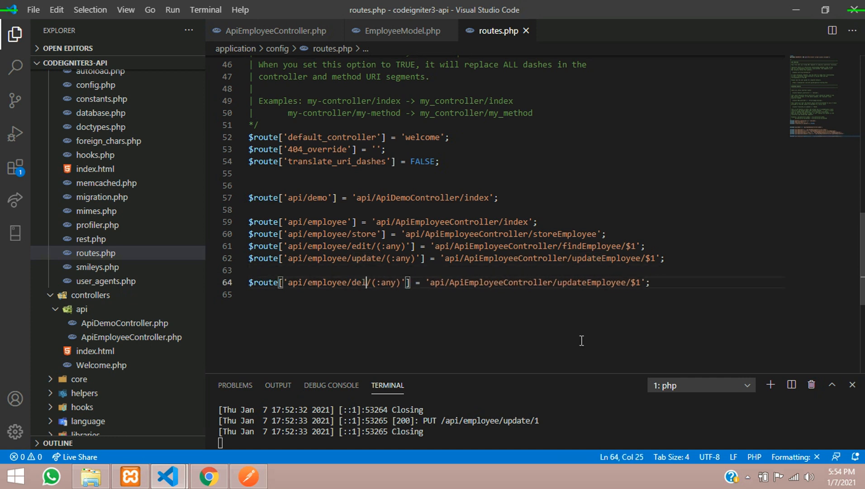
text(ete)
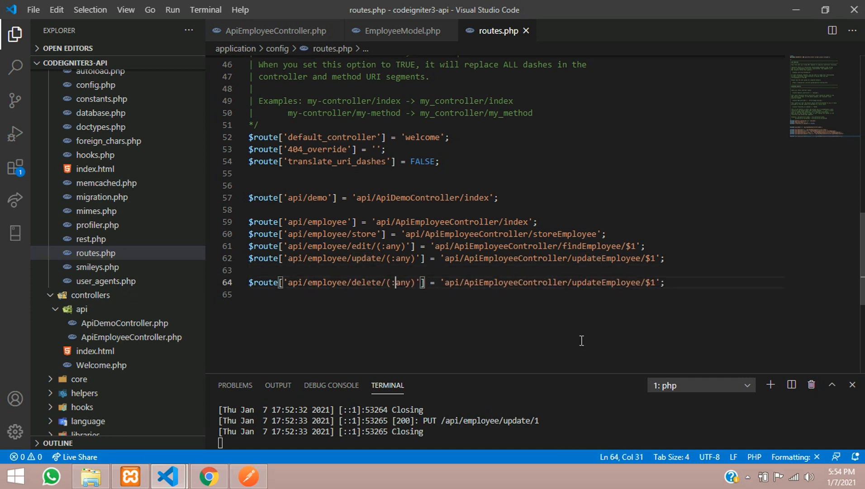
double_click(402, 282)
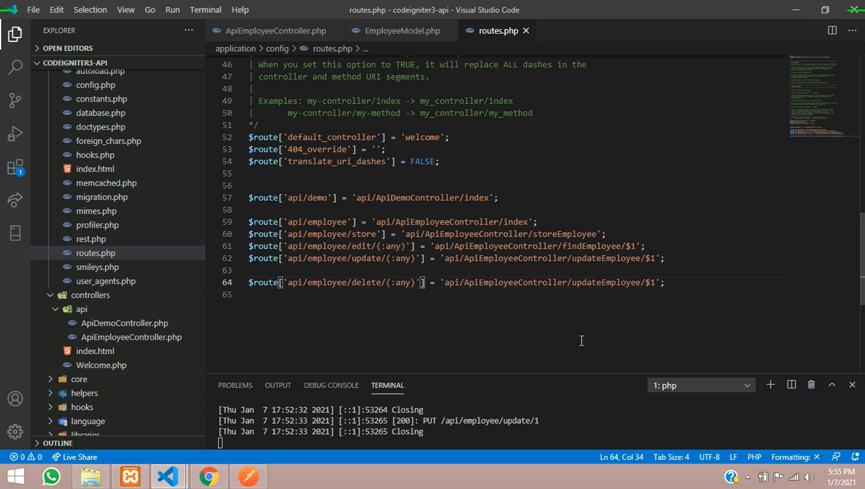
Point the new route's target at deleteEmployee, passing the id placeholder along
click(460, 282)
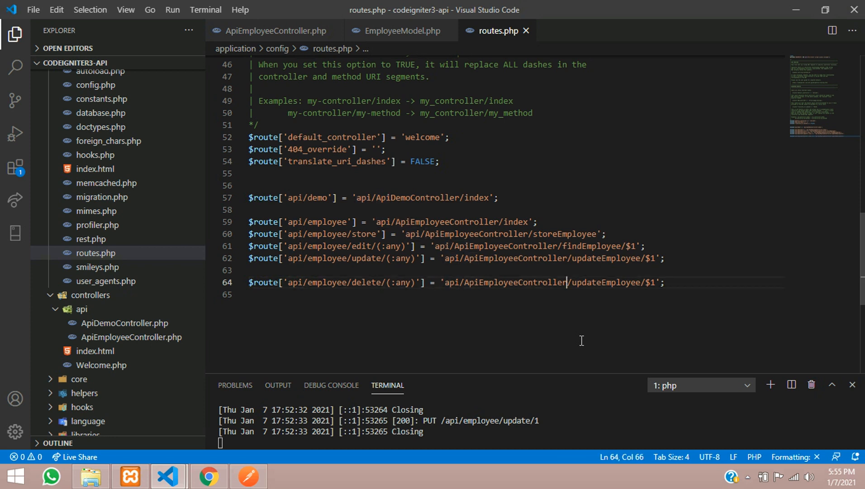
double_click(515, 282)
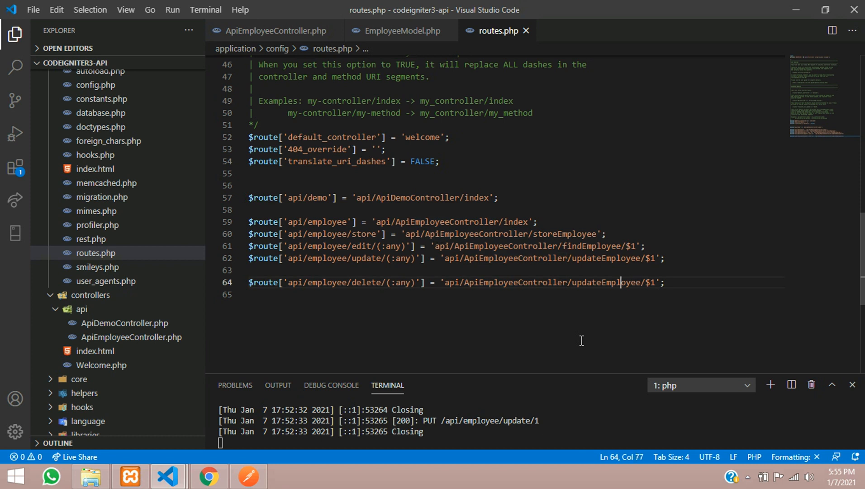
double_click(585, 283)
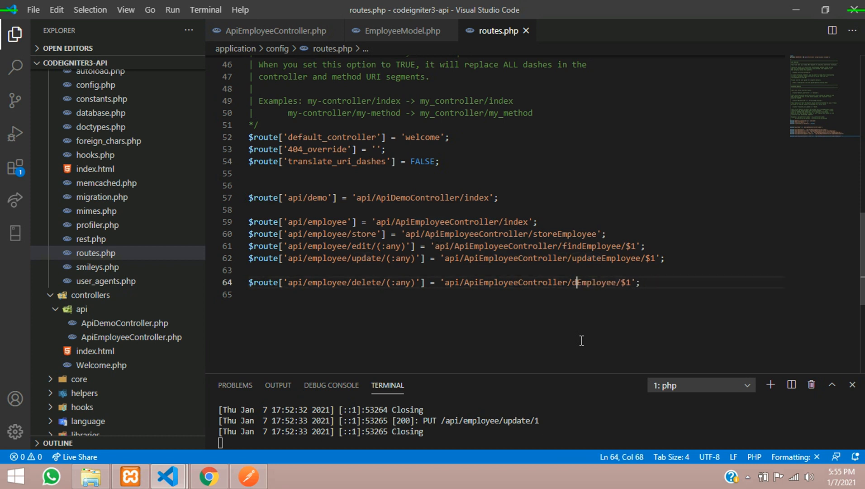
text(elt)
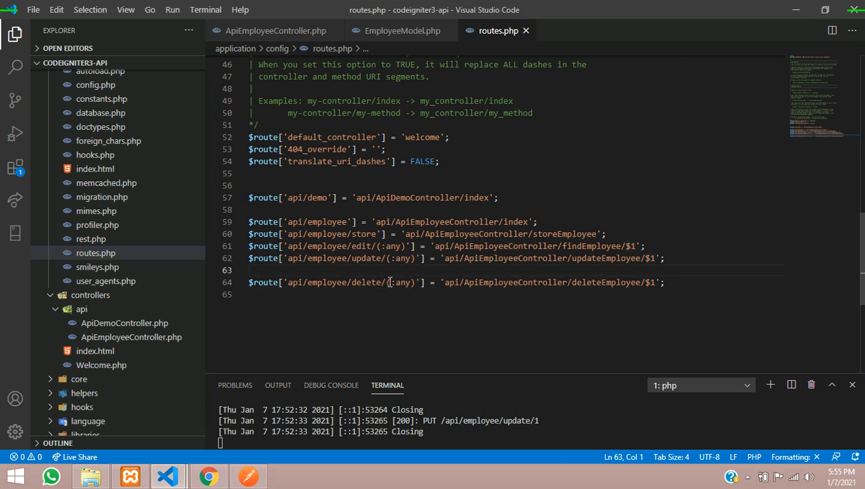
double_click(400, 282)
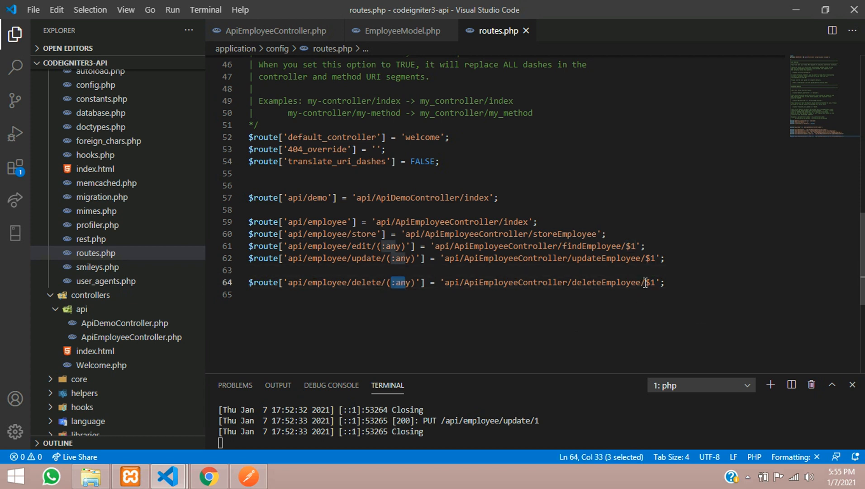
click(623, 282)
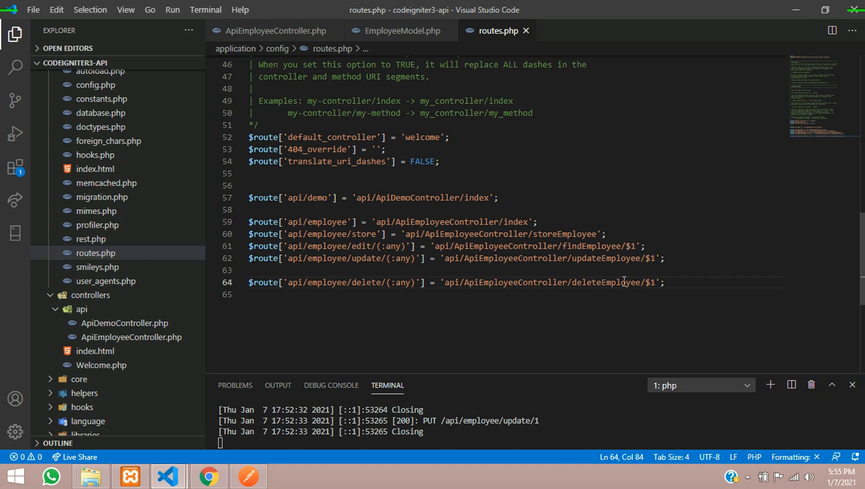
double_click(606, 282)
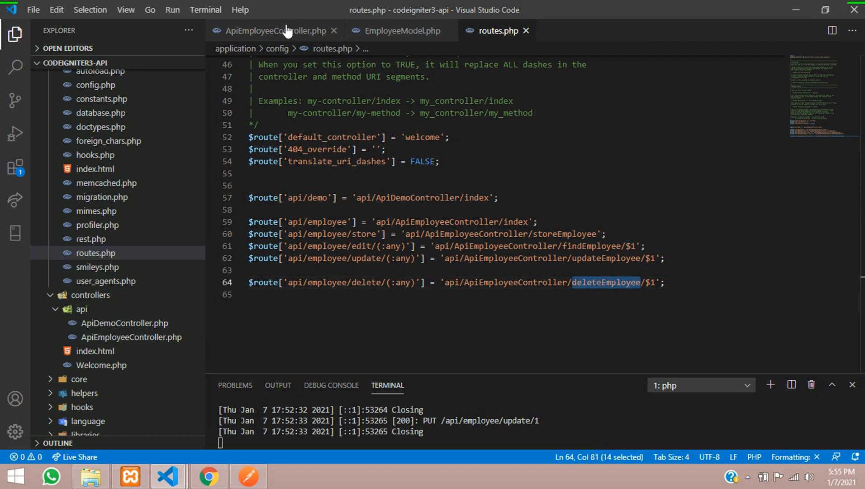
Write public function deleteEmployee($id) with an empty body below updateEmployee in ApiEmployeeController.php
click(268, 30)
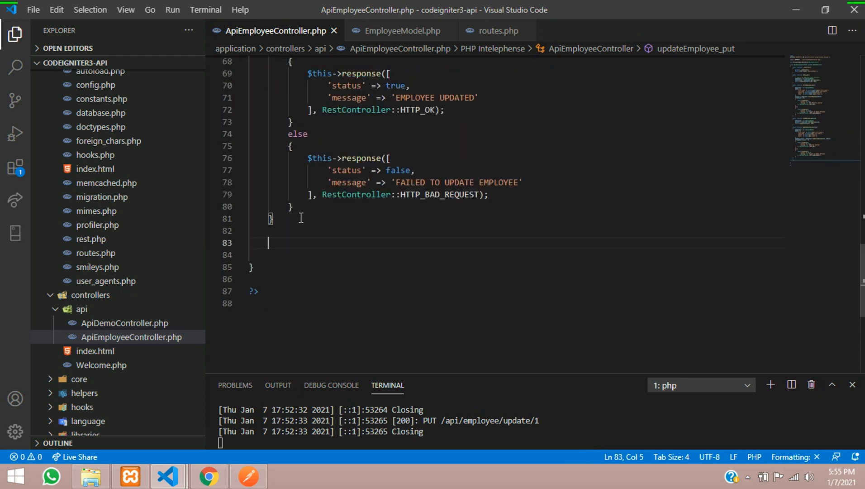
scroll(down, 3)
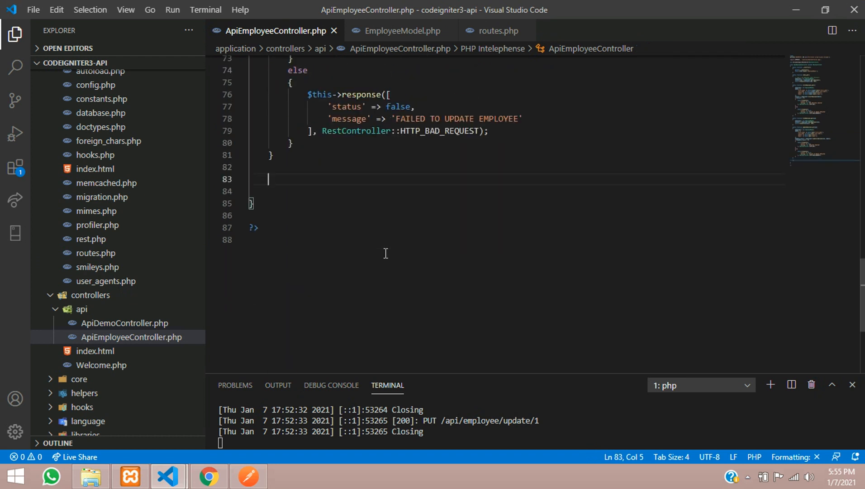
text(public fu)
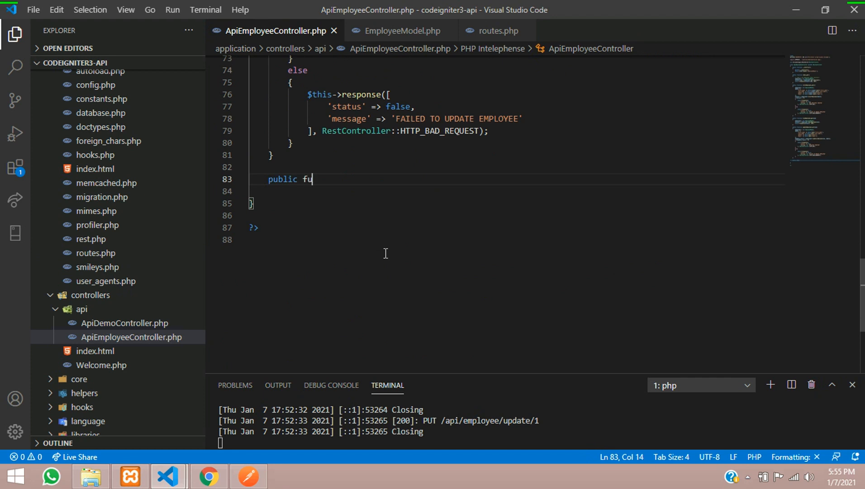
text(nction deleteEmployee)
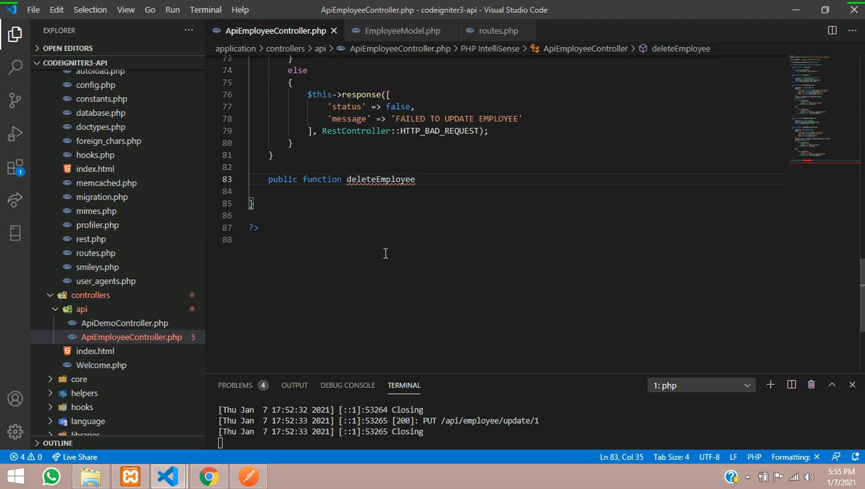
text(())
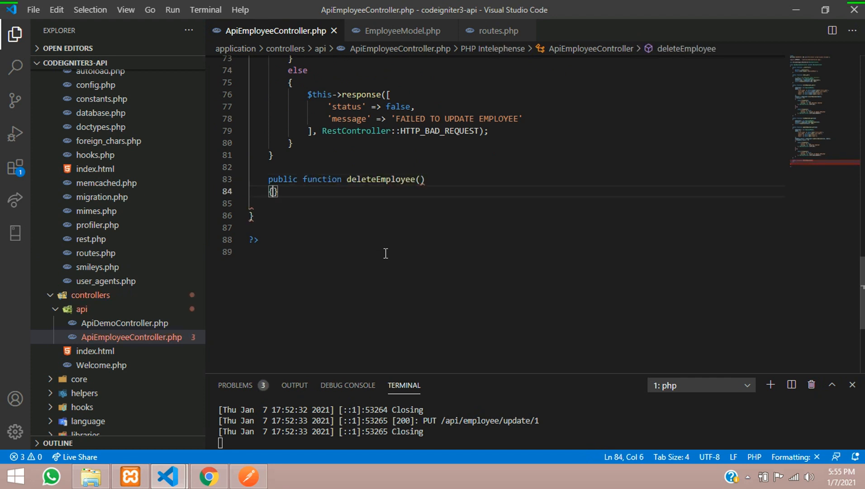
key(Enter)
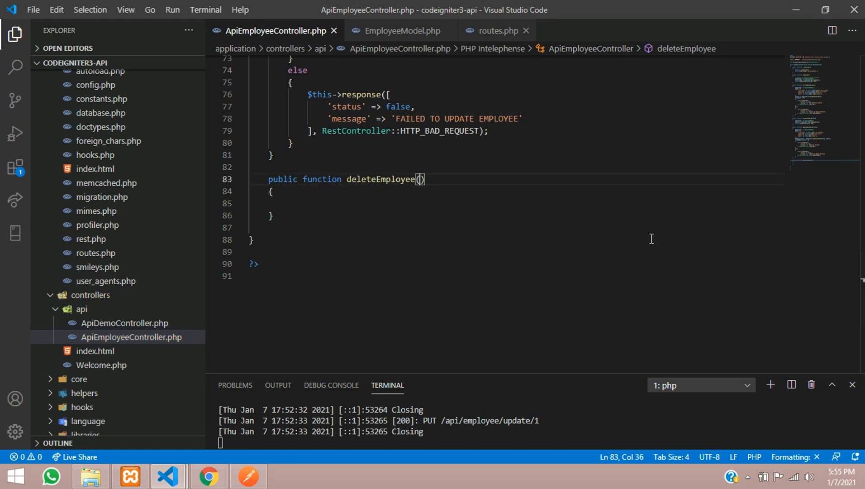
click(500, 30)
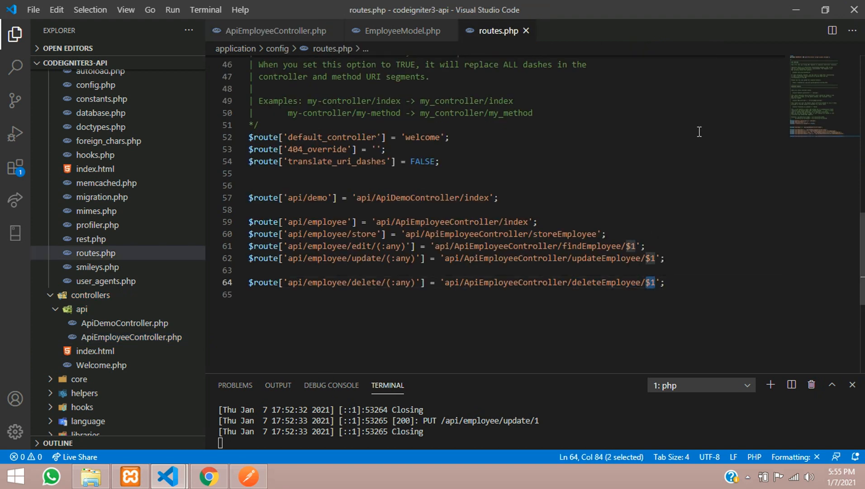
click(277, 30)
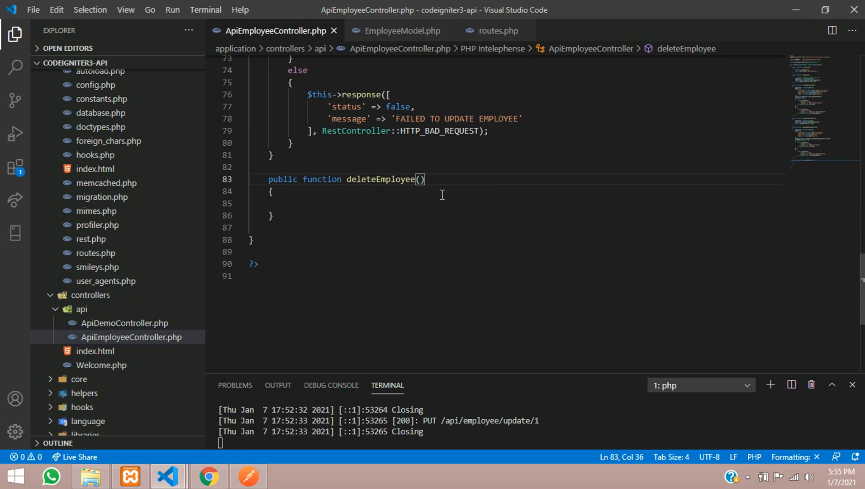
text($id)
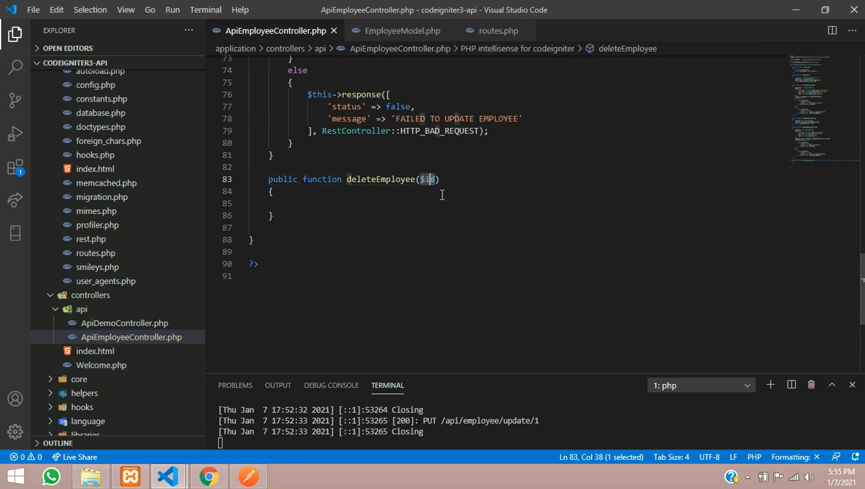
double_click(428, 179)
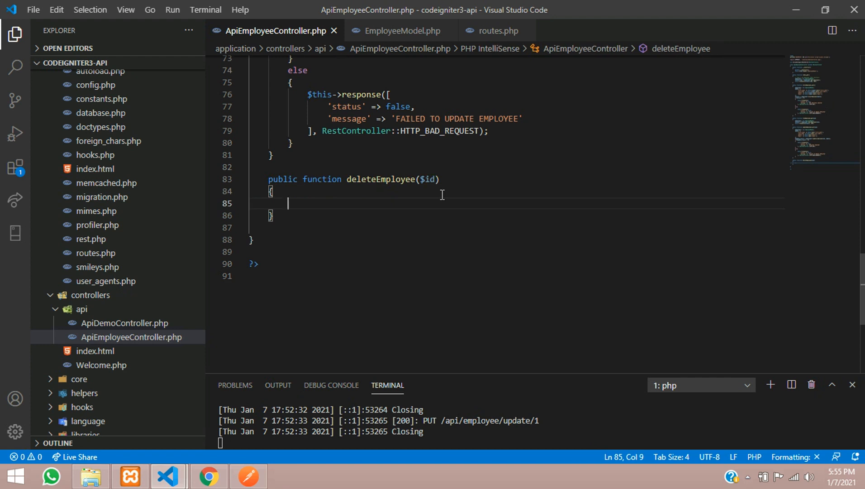
Create the model instance with $employee = new EmployeeModel; inside deleteEmployee
text($)
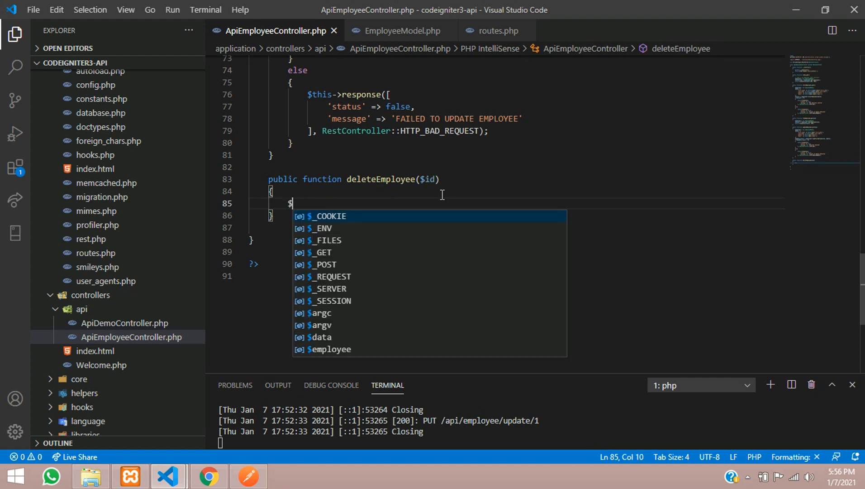
text(ermploy)
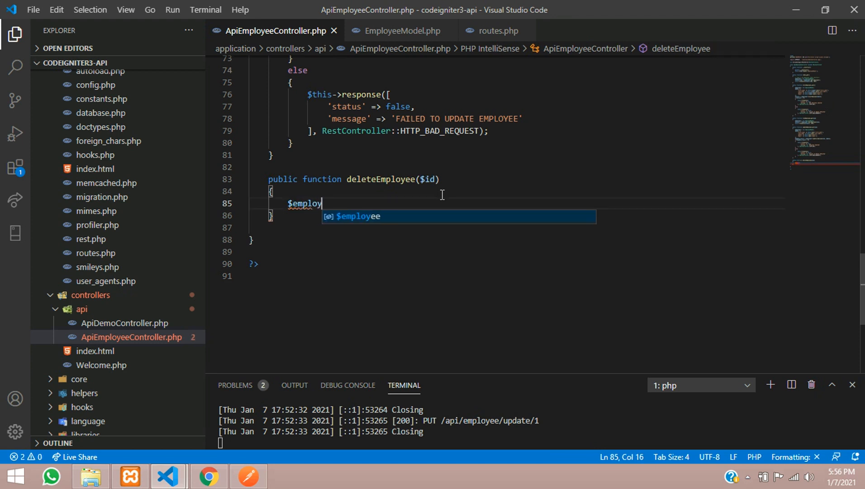
text(ee = n)
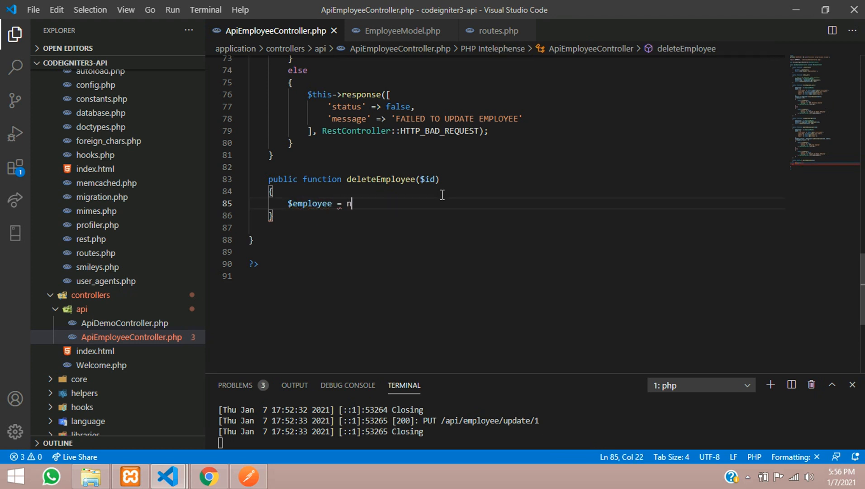
text(ew)
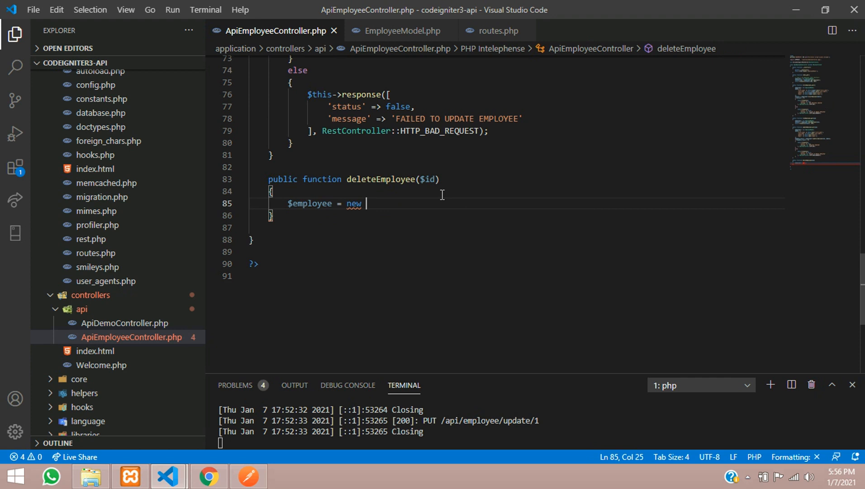
text(Emplo)
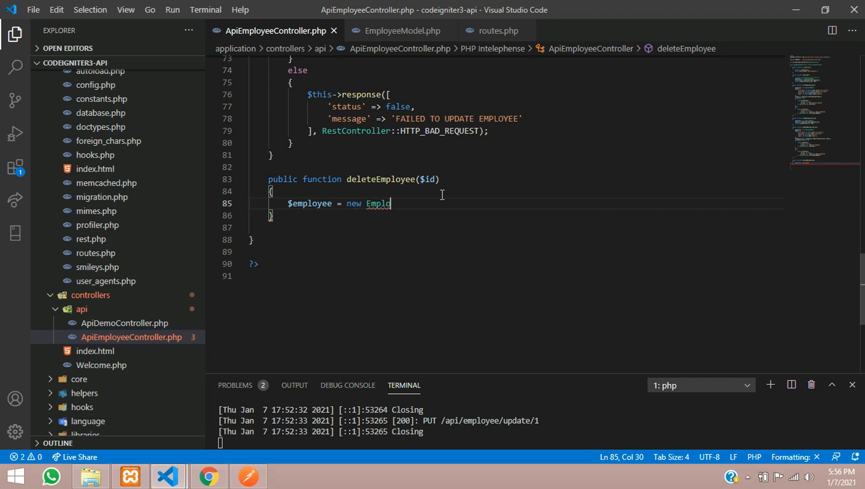
text(yeeMod)
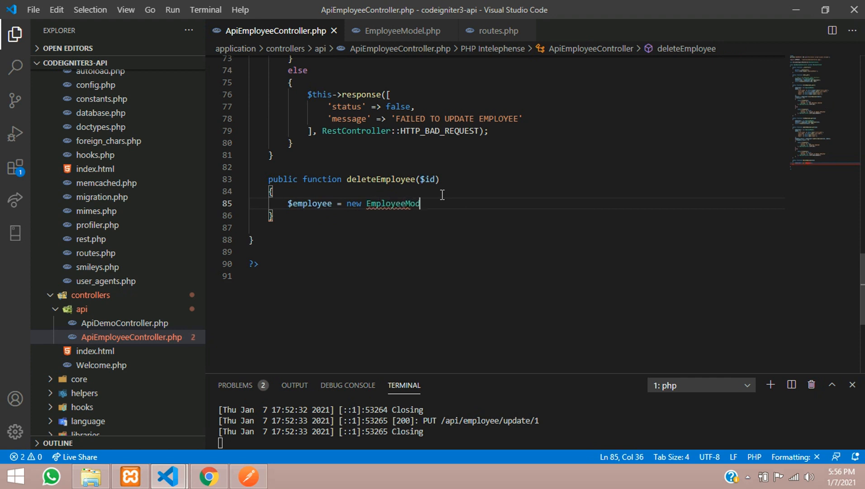
text(el;)
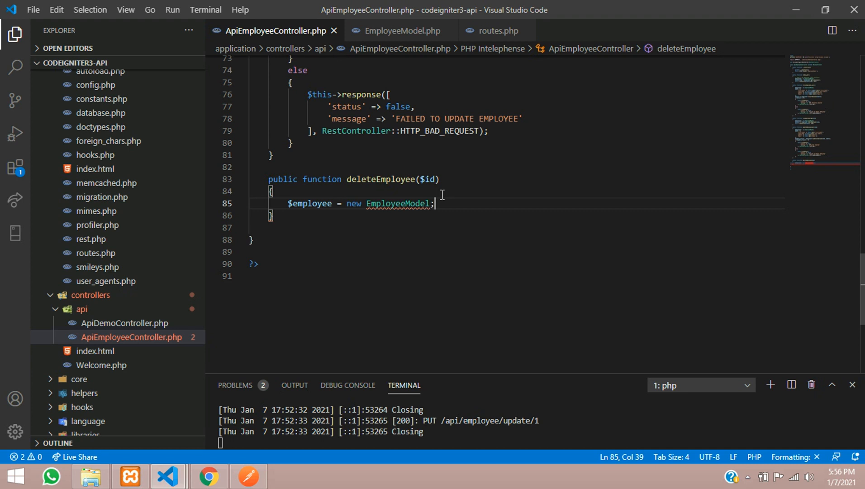
double_click(398, 203)
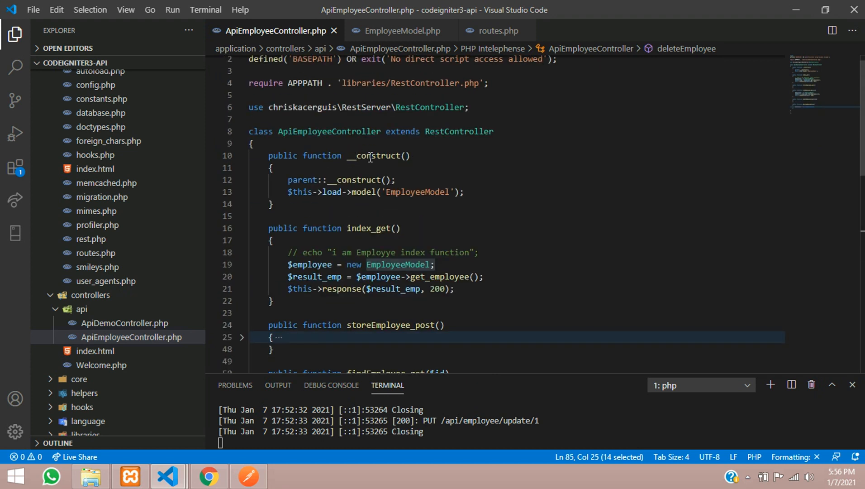
double_click(417, 192)
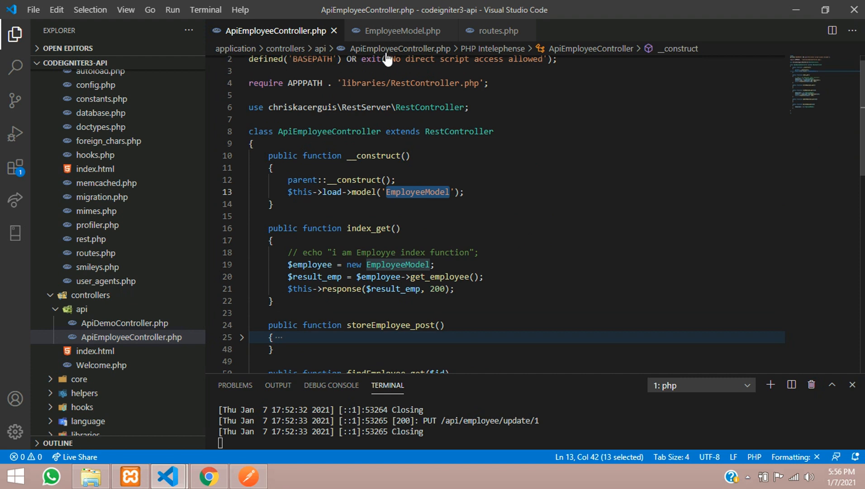
Add $result = $employee->delete_Employee($id); on the next line
scroll(down, 3)
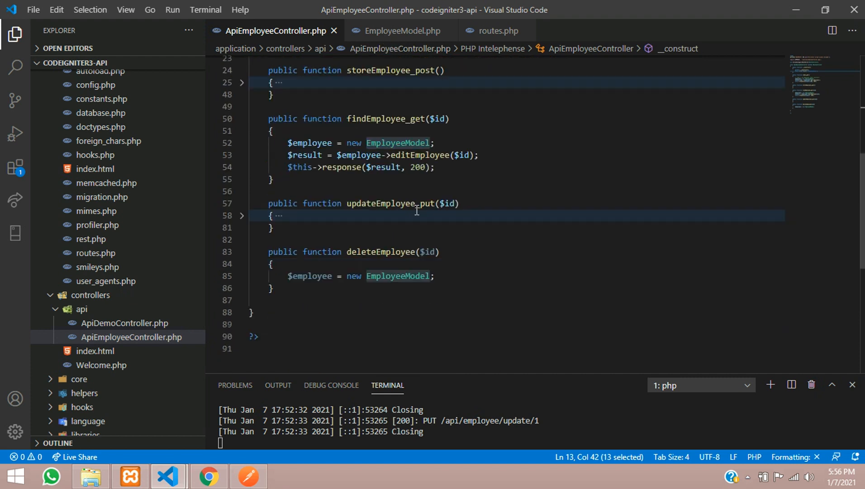
scroll(down, 3)
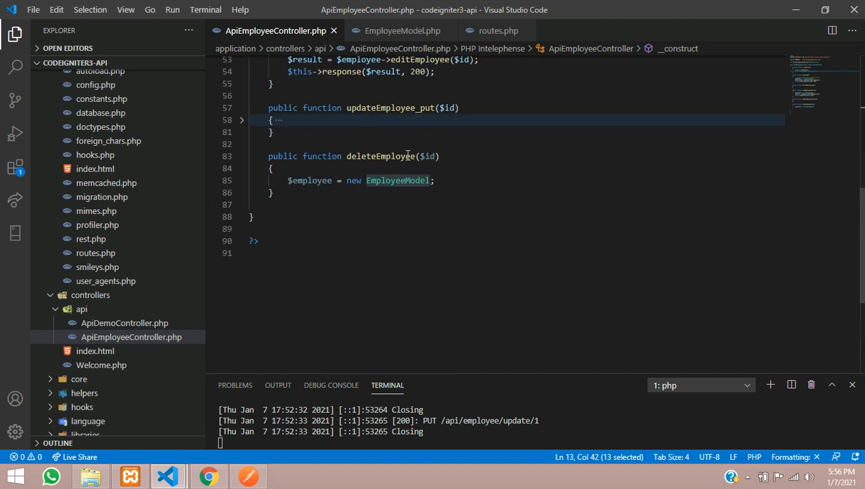
click(439, 181)
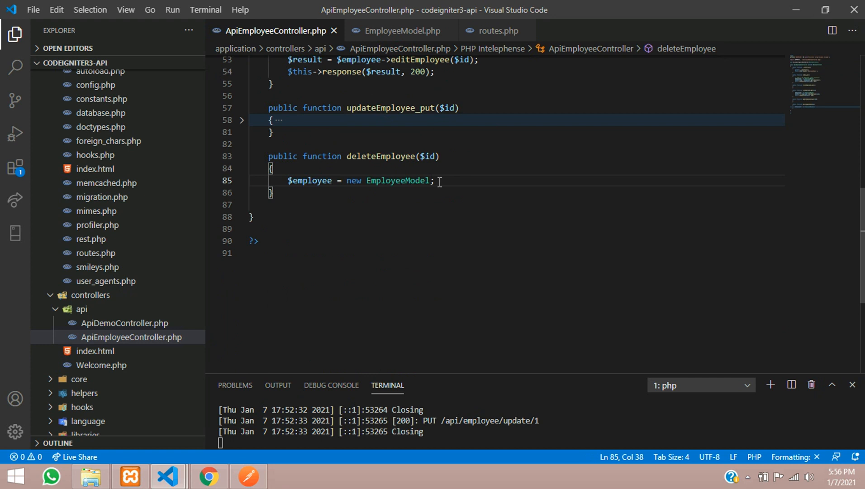
key(Enter)
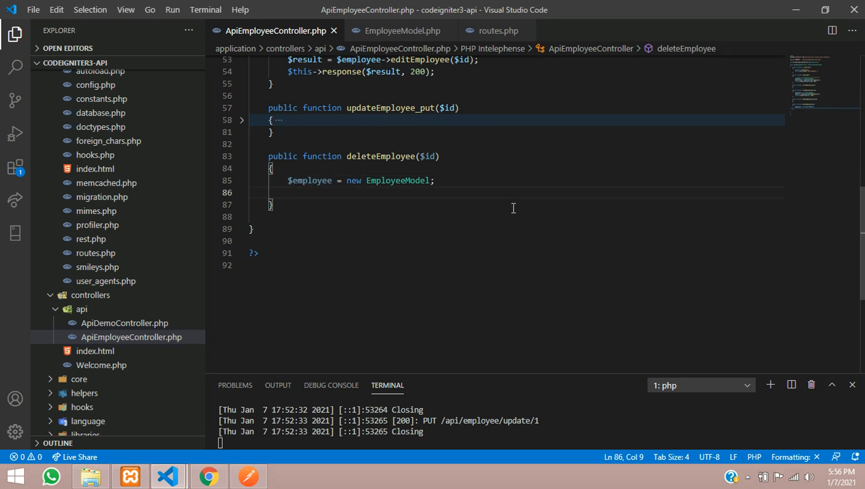
text($employee-)
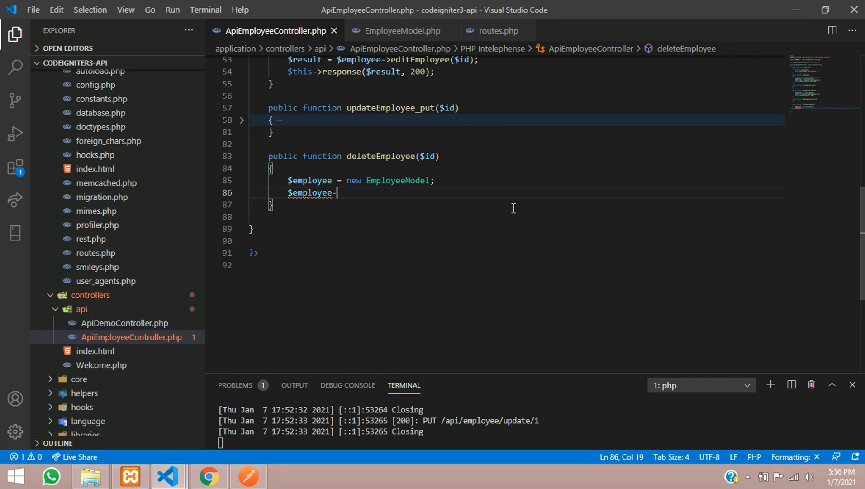
text(>)
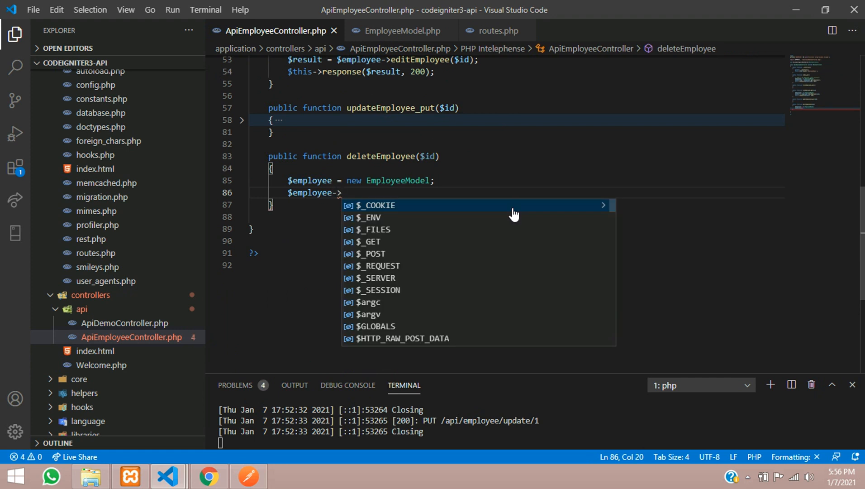
text(delete_E)
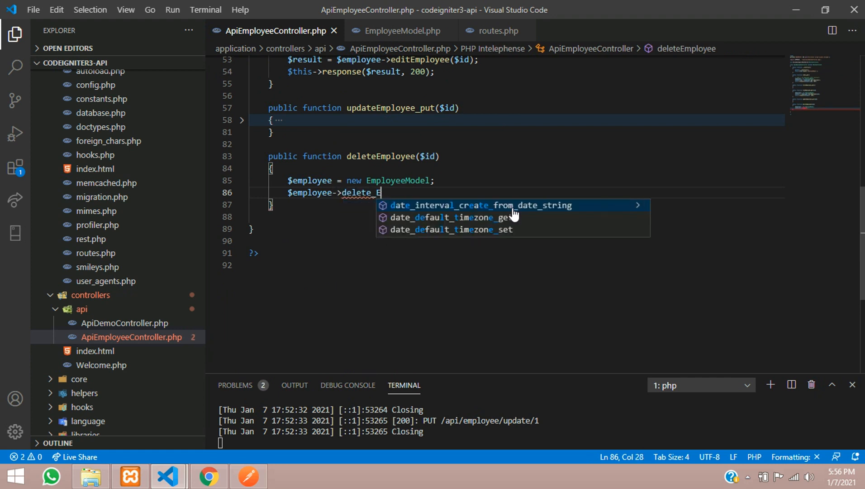
text(mployee)
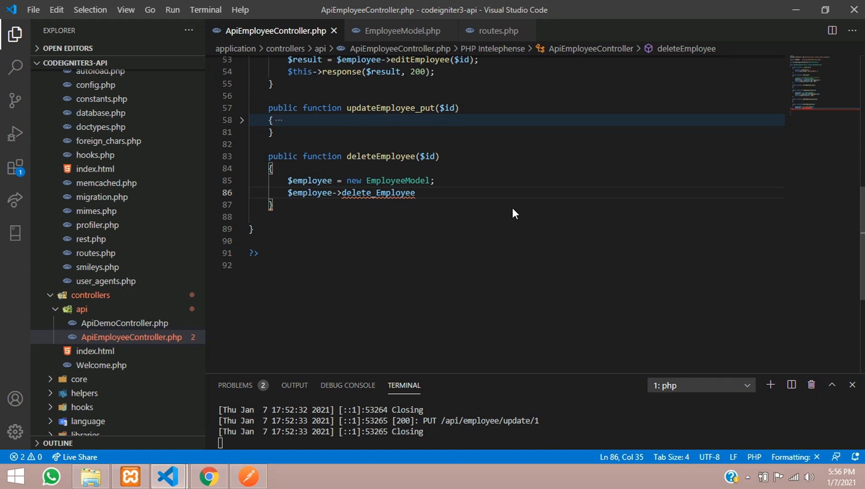
text(())
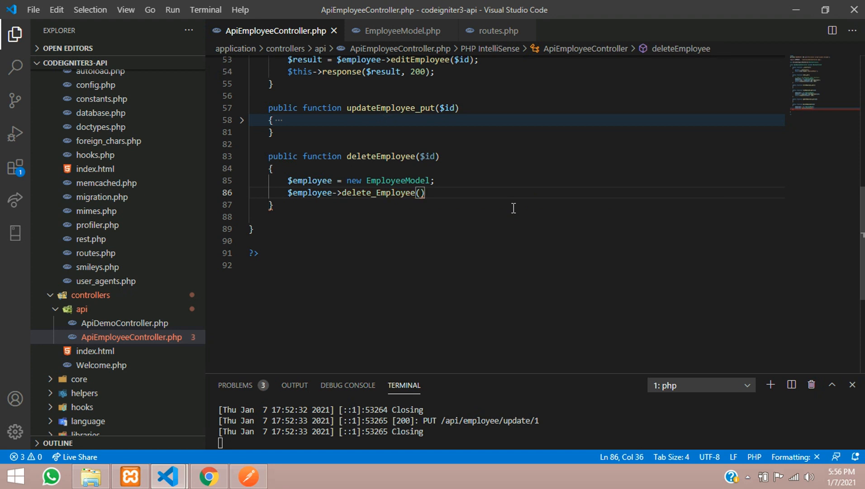
text(;)
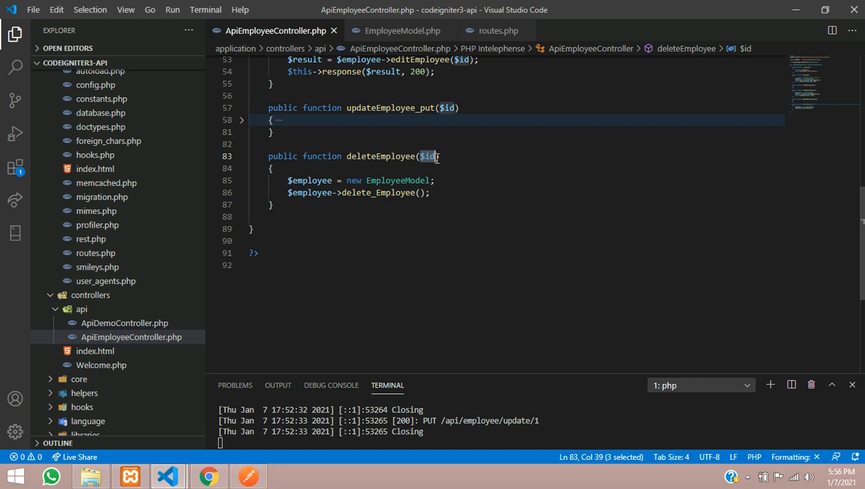
text($id)
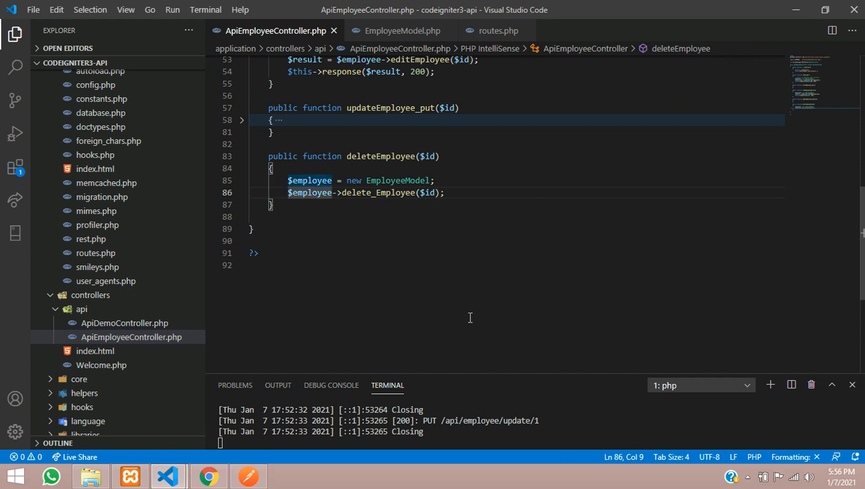
text($result =)
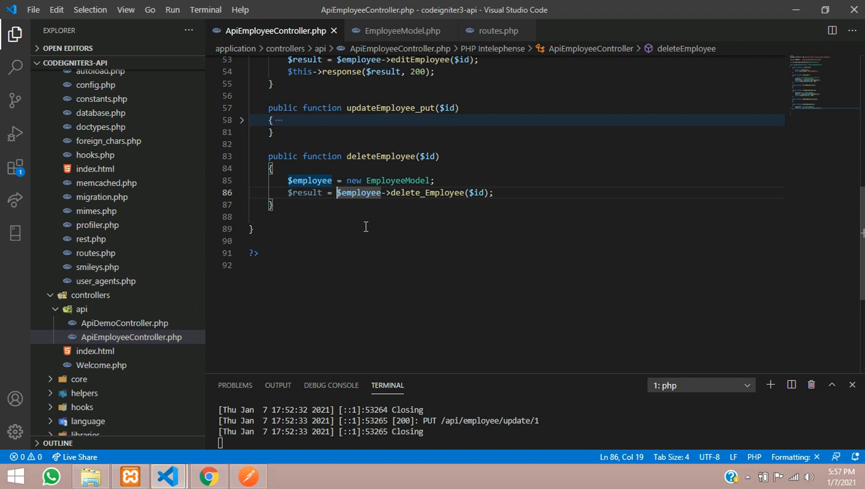
double_click(427, 192)
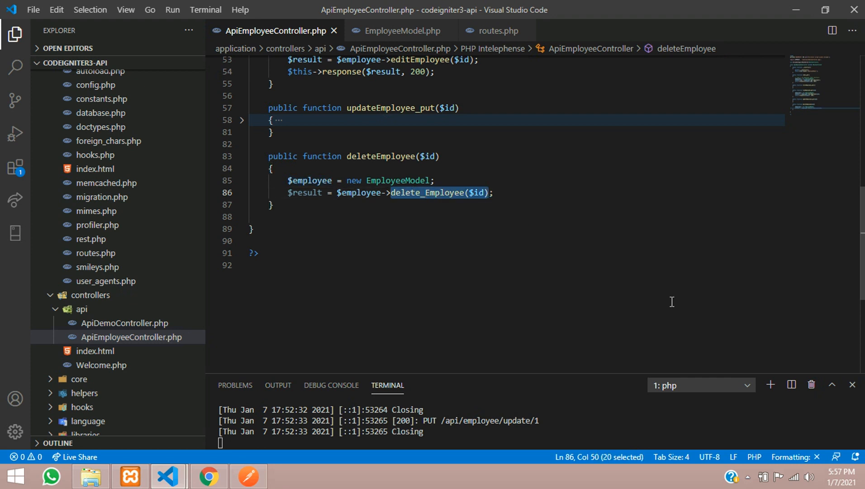
click(396, 180)
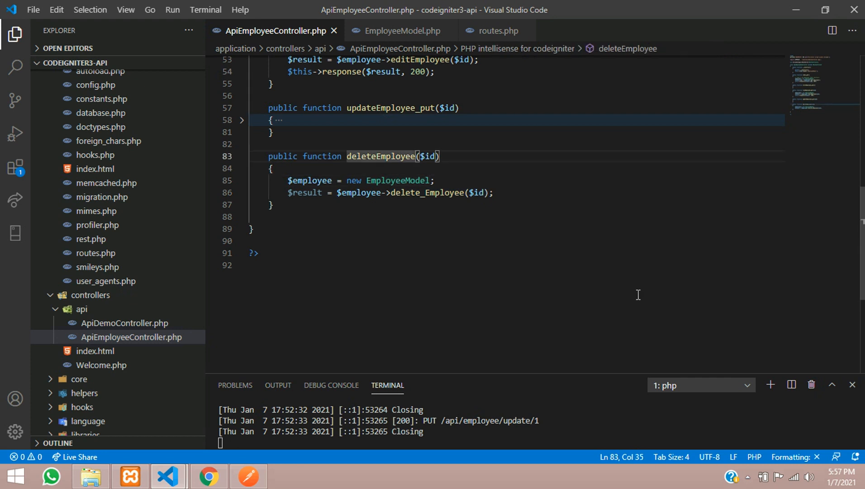
Append _delete to make the method deleteEmployee_delete, glancing at Postman and back
text(_delete)
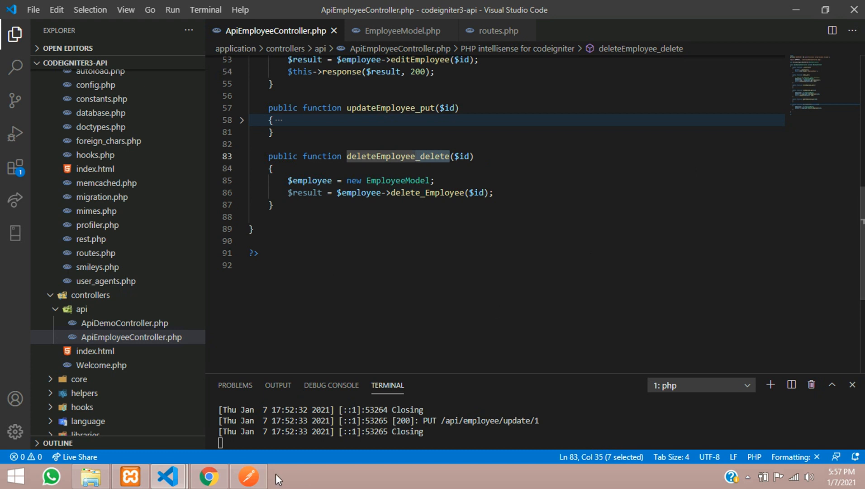
click(247, 475)
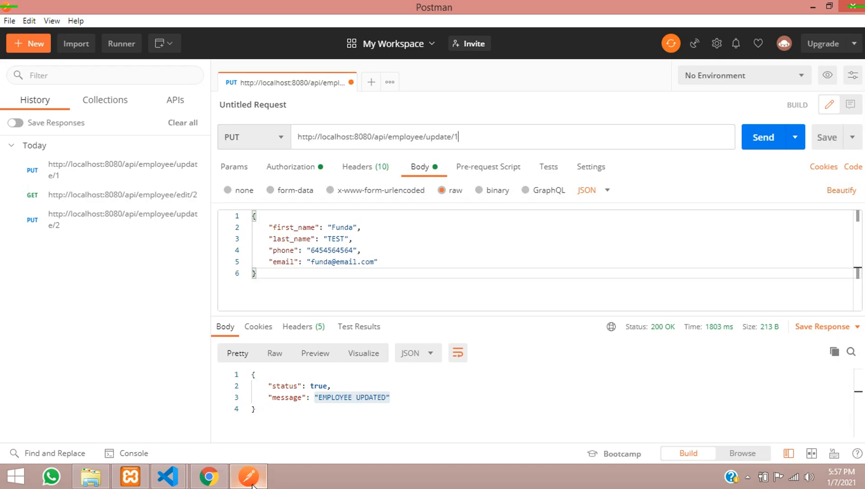
click(167, 475)
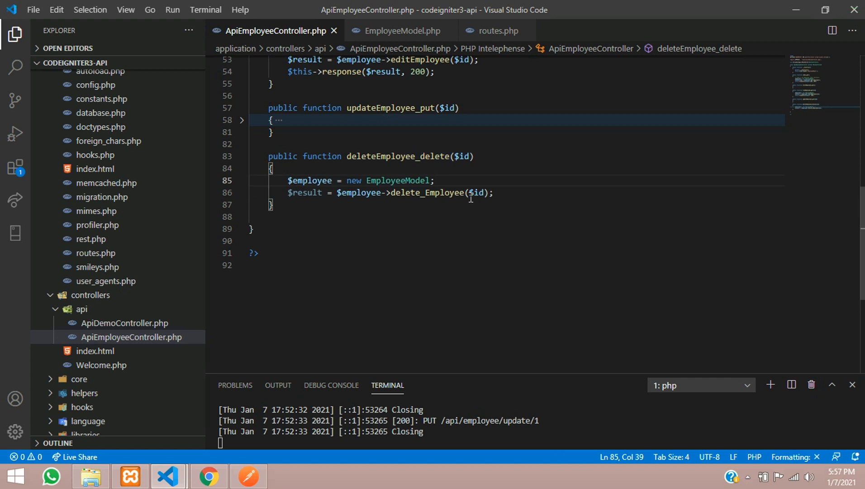
Check the delete_Employee call and EmployeeModel name, then switch to EmployeeModel.php
double_click(427, 192)
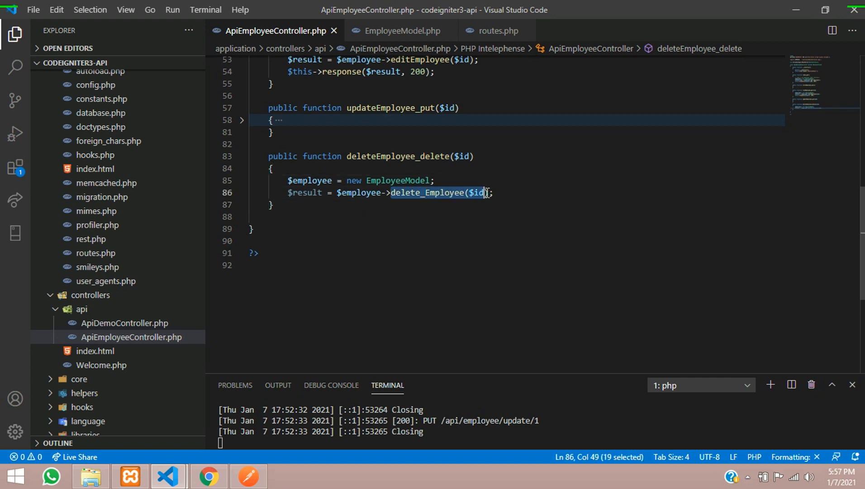
double_click(397, 180)
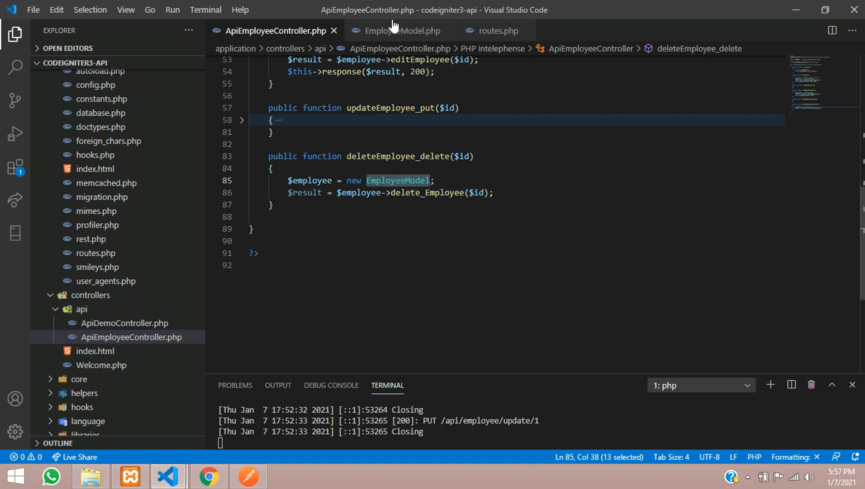
click(398, 30)
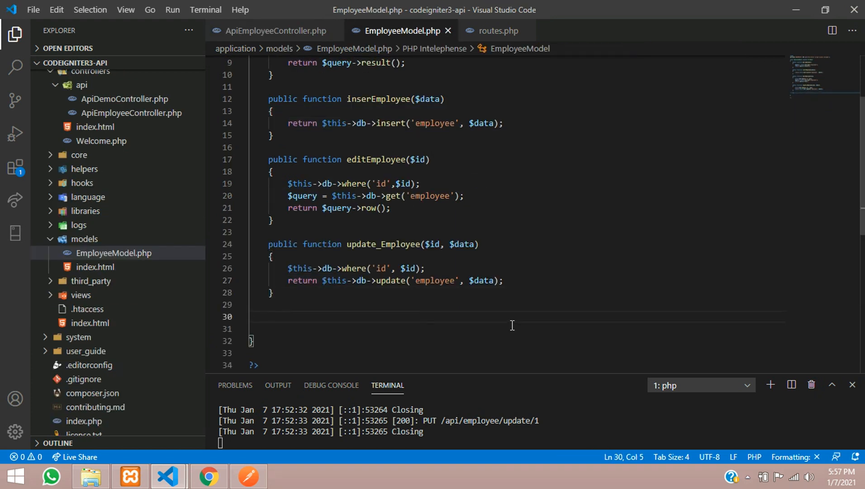
Write public function delete_Employee($id) in EmployeeModel returning $this->db->delete()
text(public)
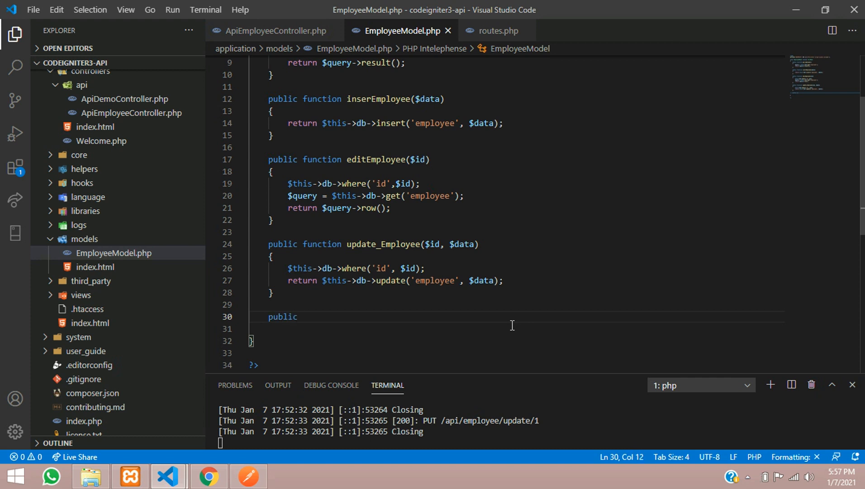
text(funtion)
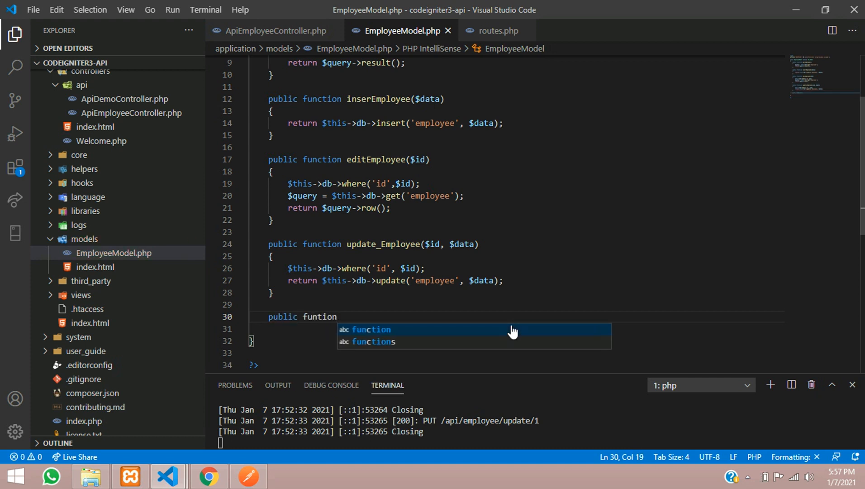
text(delete_Employee($id))
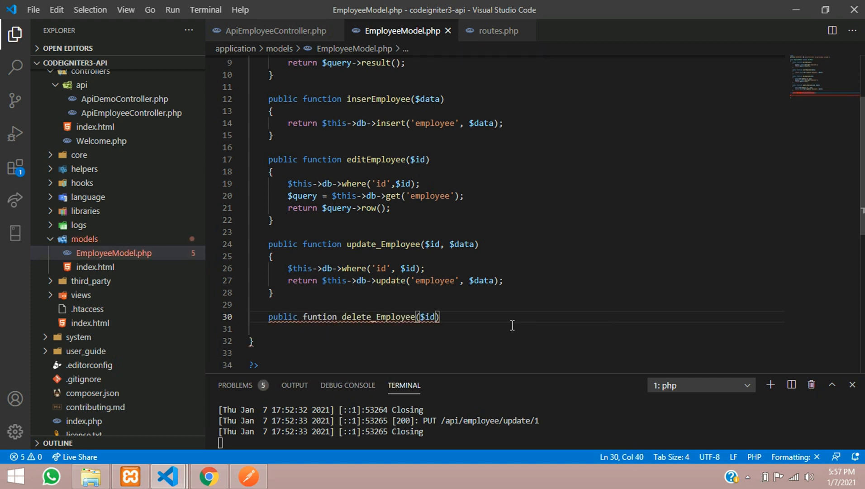
text({)
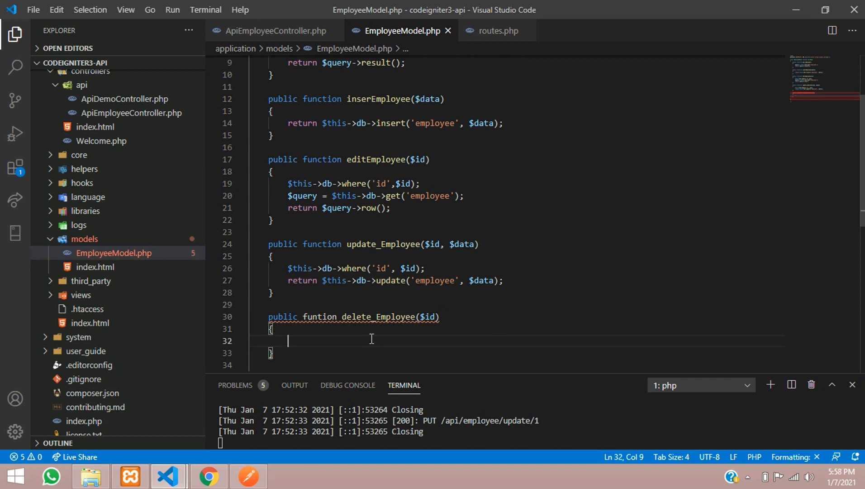
text(return)
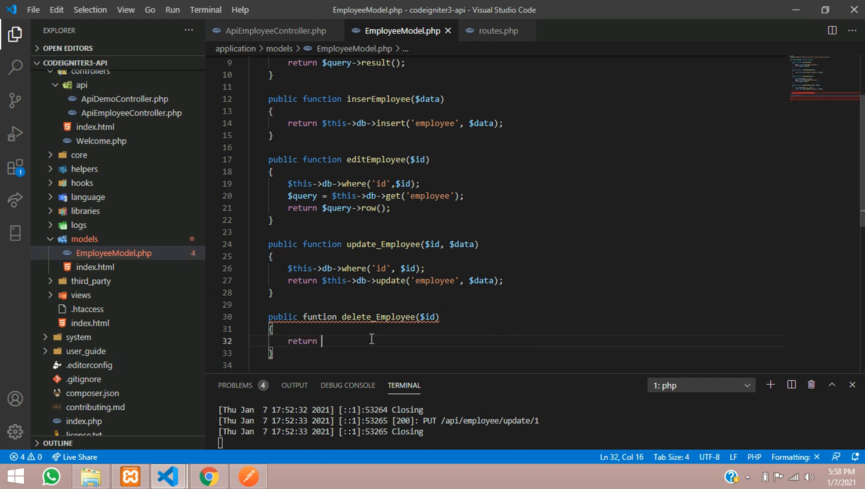
text($thi)
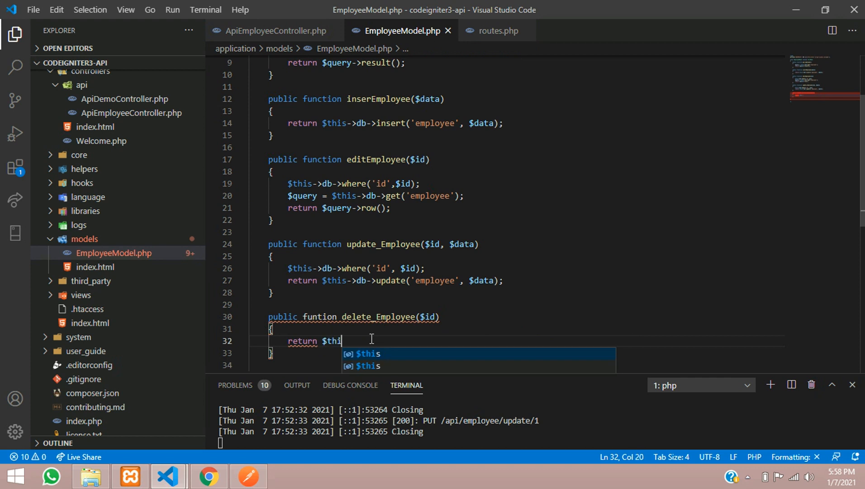
text(s->)
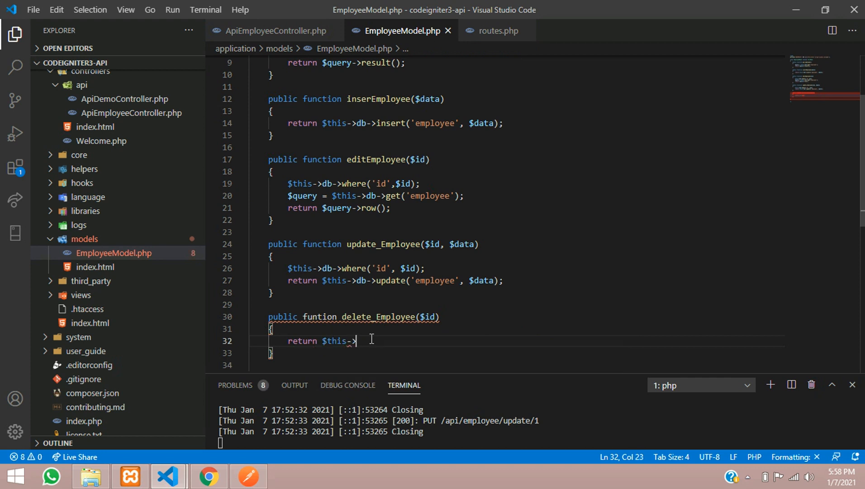
text(db->d)
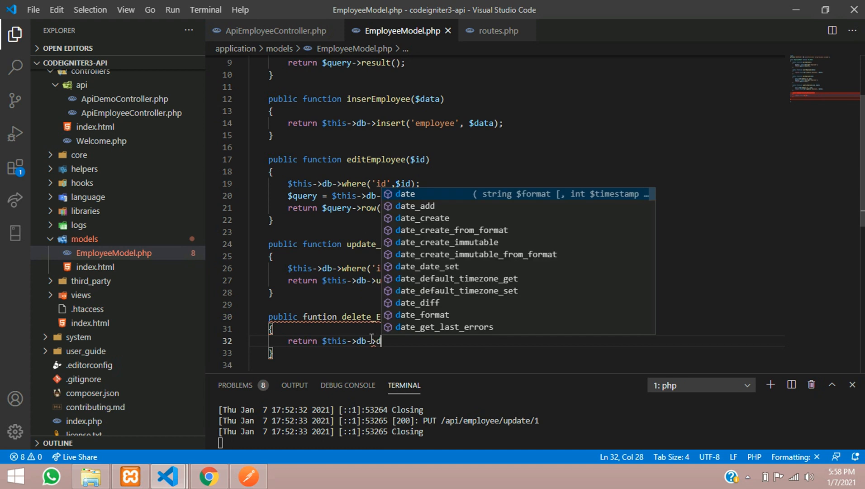
text(elete())
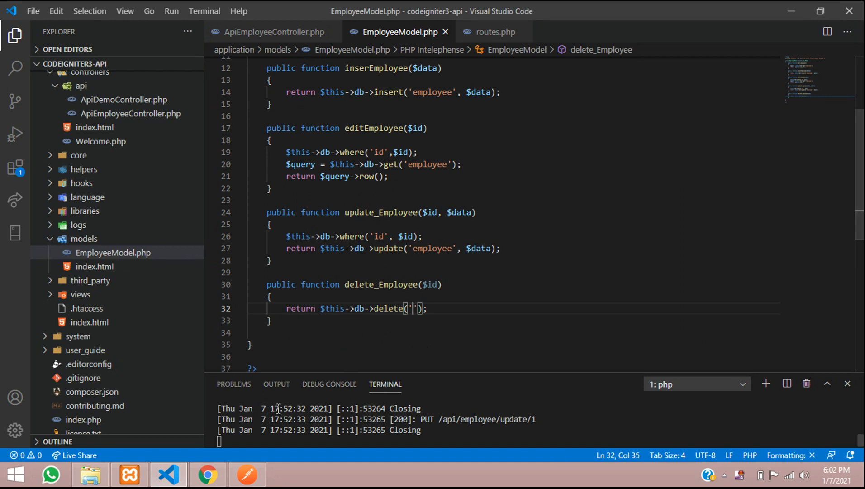
mouse_move(208, 474)
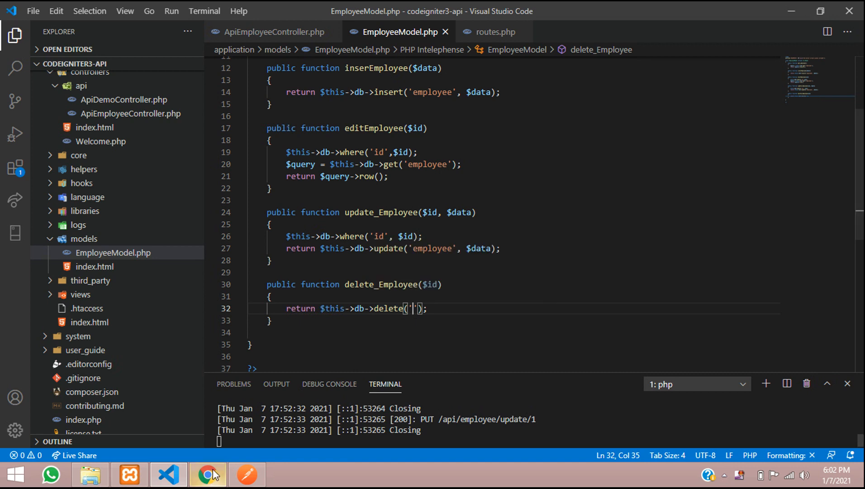
Complete the call as $this->db->delete('employee', ['id' => $id])
click(207, 474)
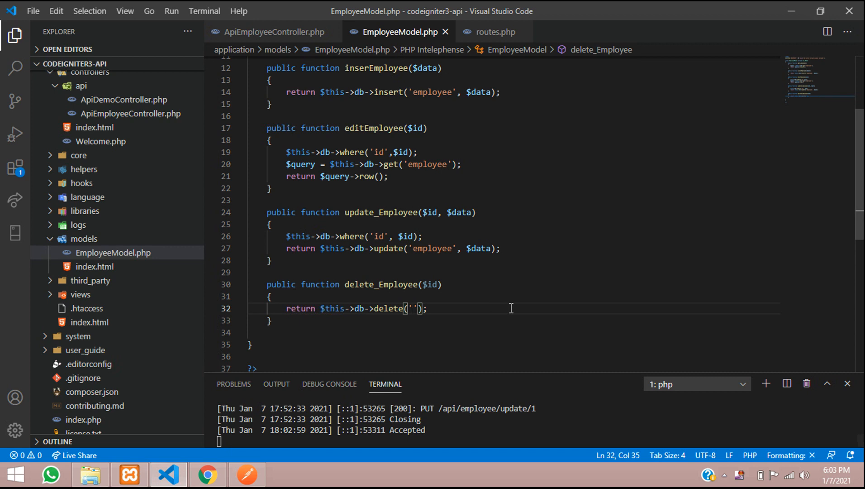
text(employee)
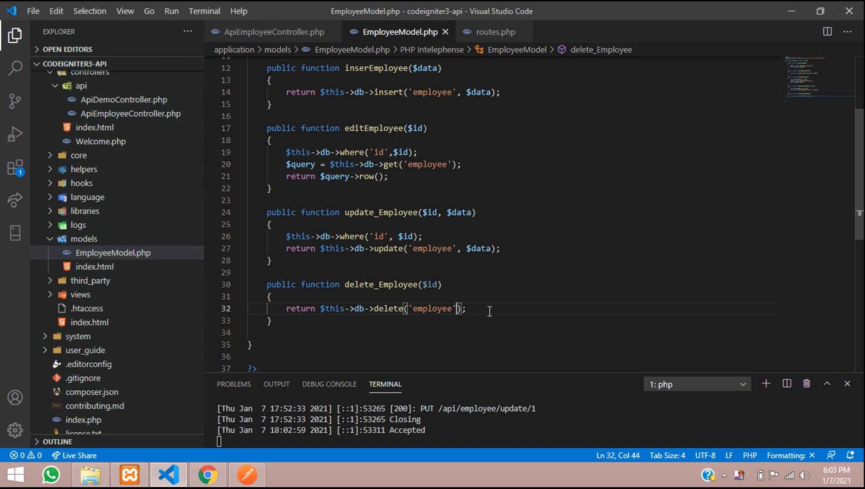
text(, [])
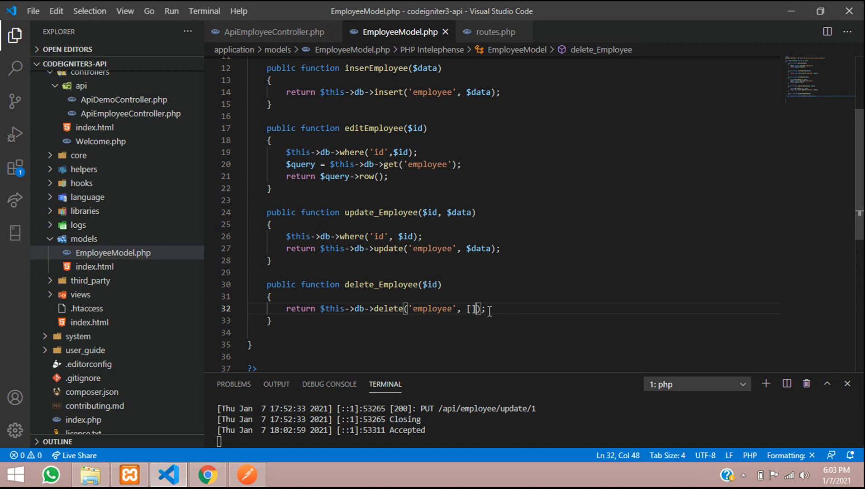
text('')
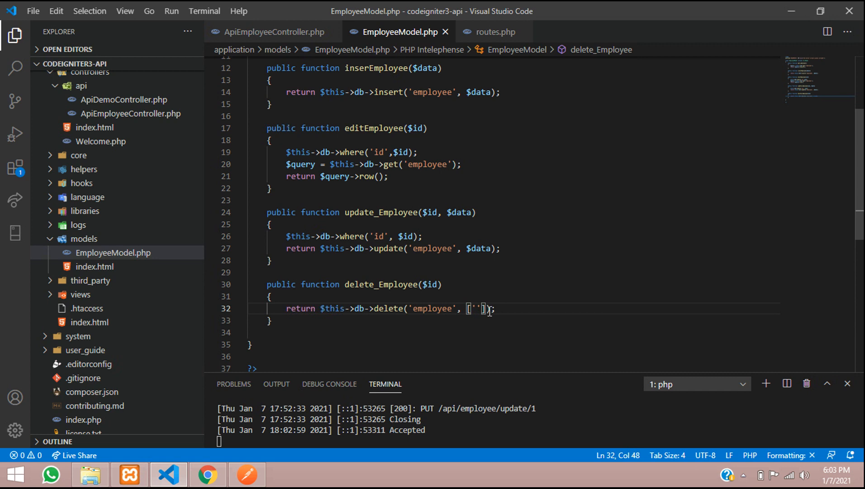
text(id)
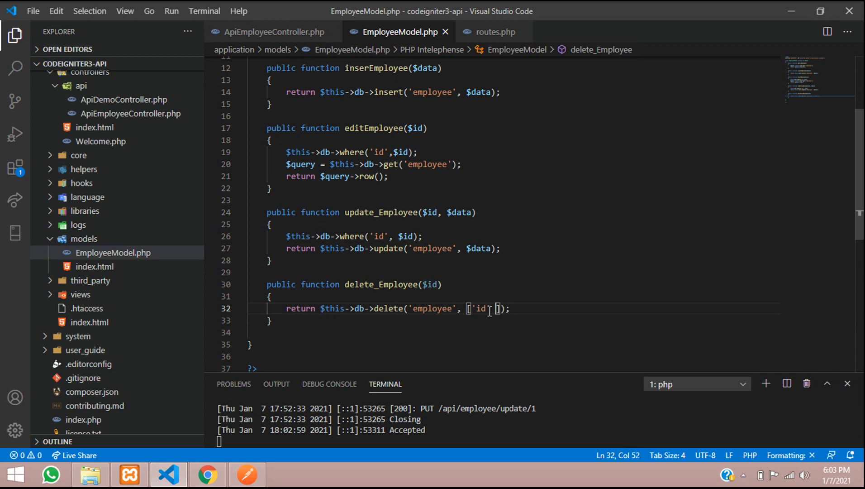
text(=>)
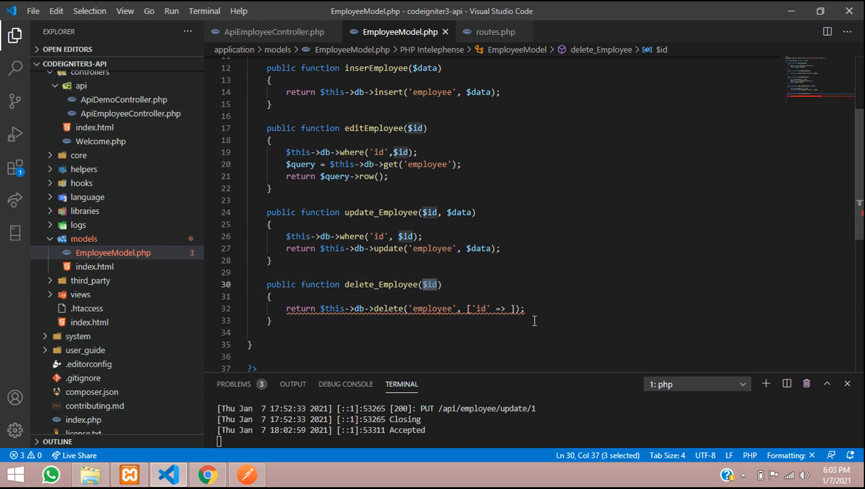
text($id)
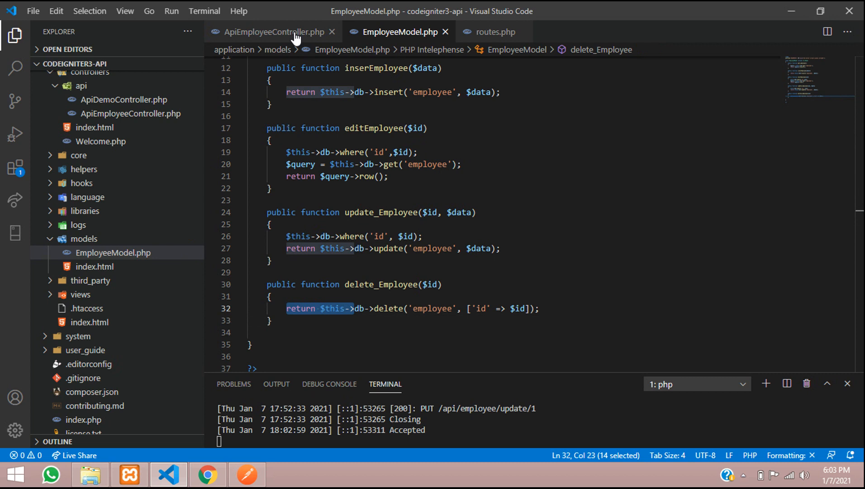
Copy updateEmployee_put's if/else response block into deleteEmployee_delete in ApiEmployeeController.php
click(271, 32)
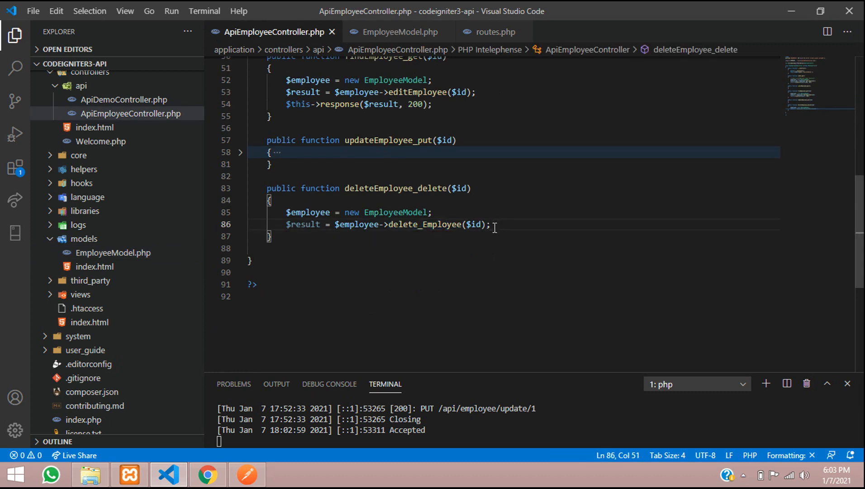
double_click(301, 224)
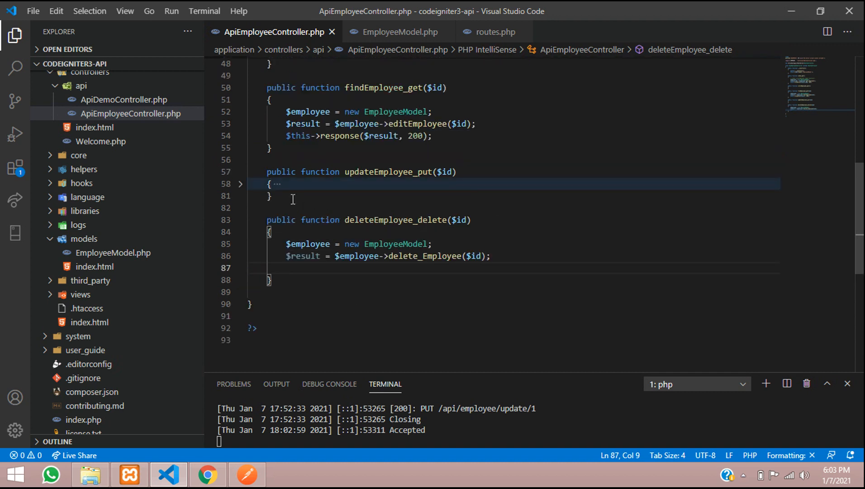
click(240, 184)
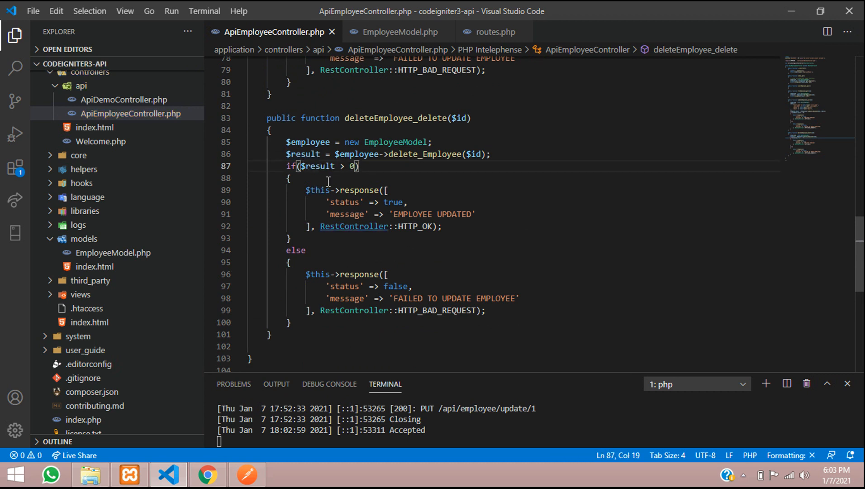
Replace UPDATED with DELETED in the success message and UPDATE with DELETE in the failure message
drag(340, 166, 359, 166)
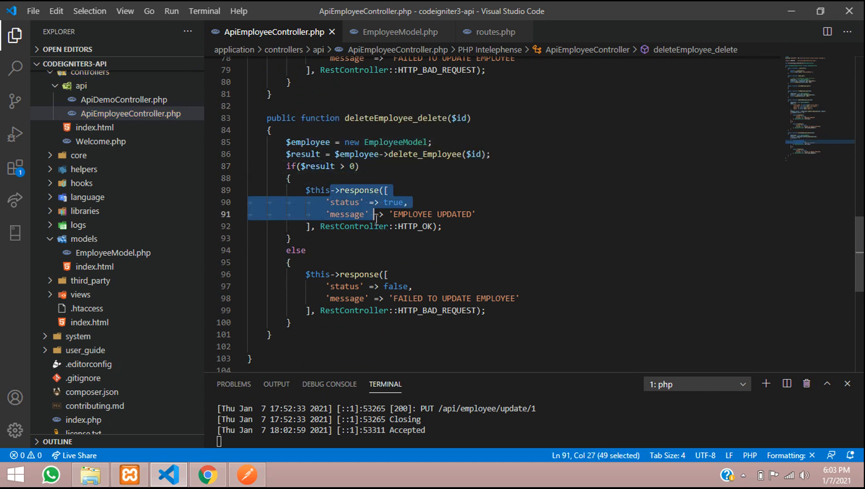
click(430, 214)
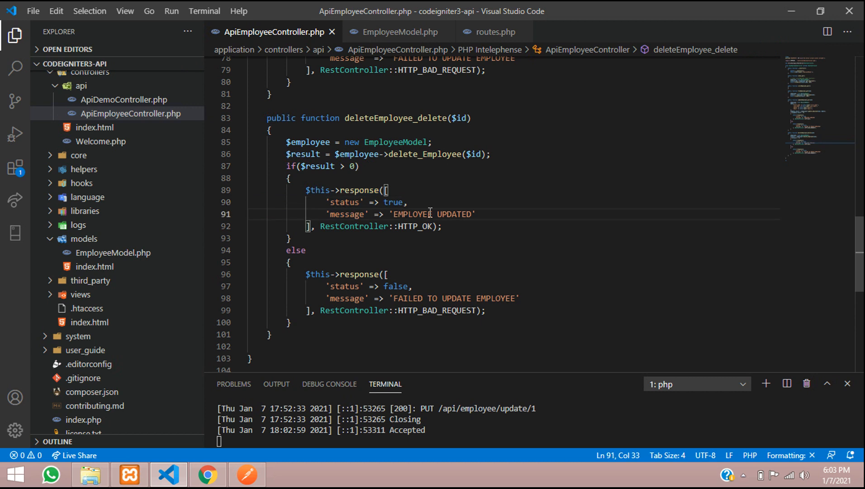
text(DEL)
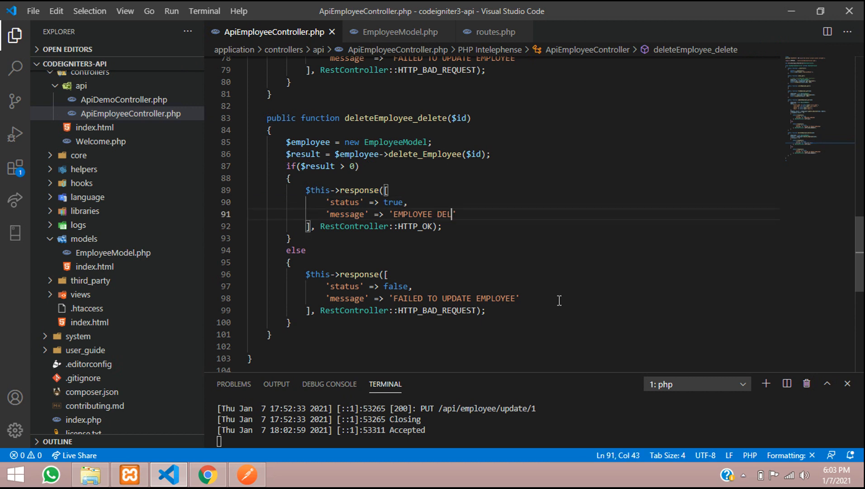
text(TED)
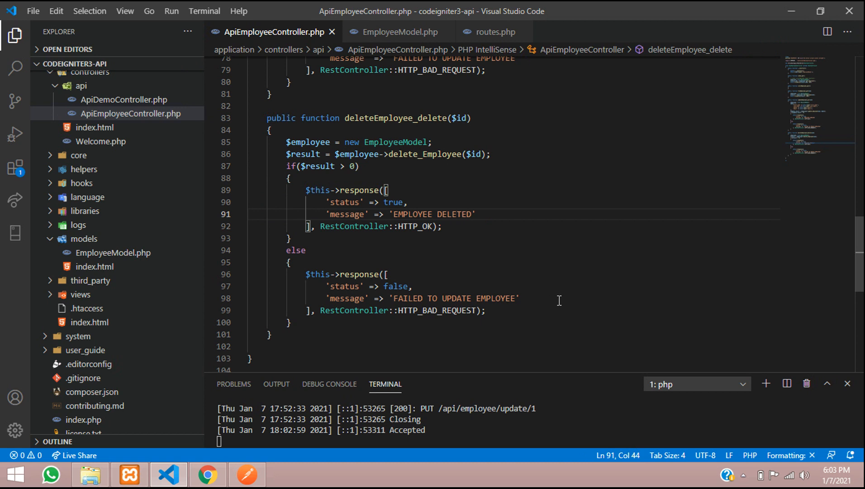
double_click(457, 299)
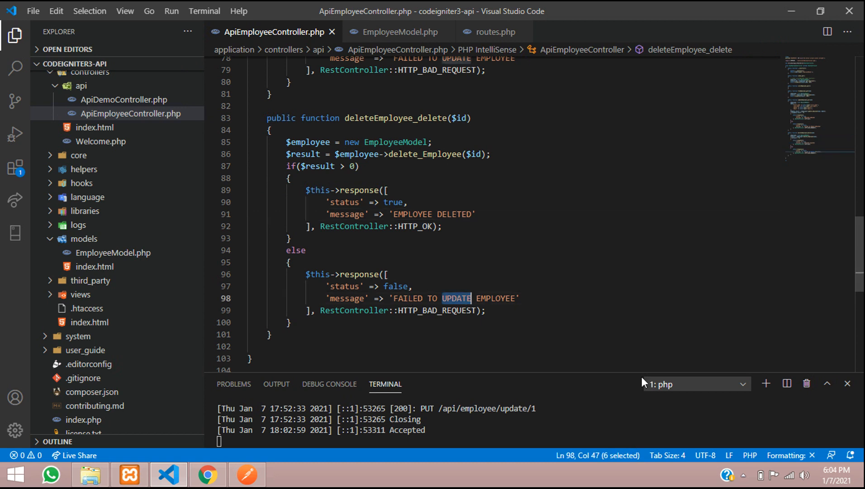
text(DELETE)
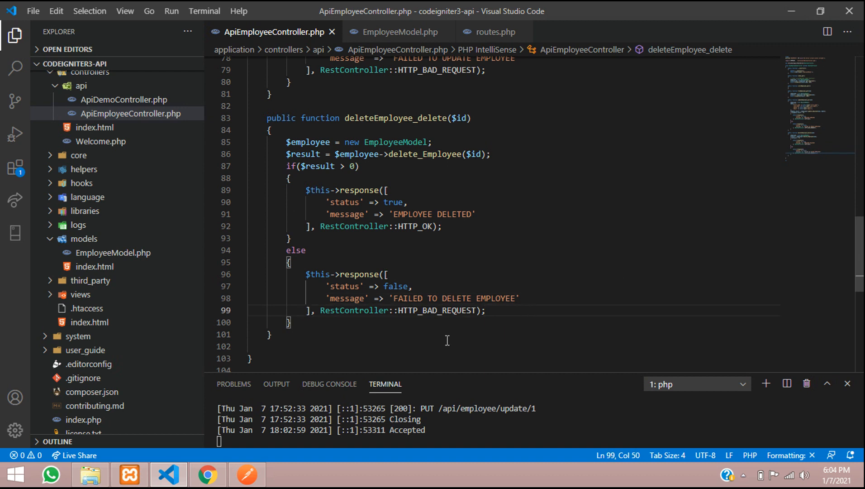
mouse_move(425, 230)
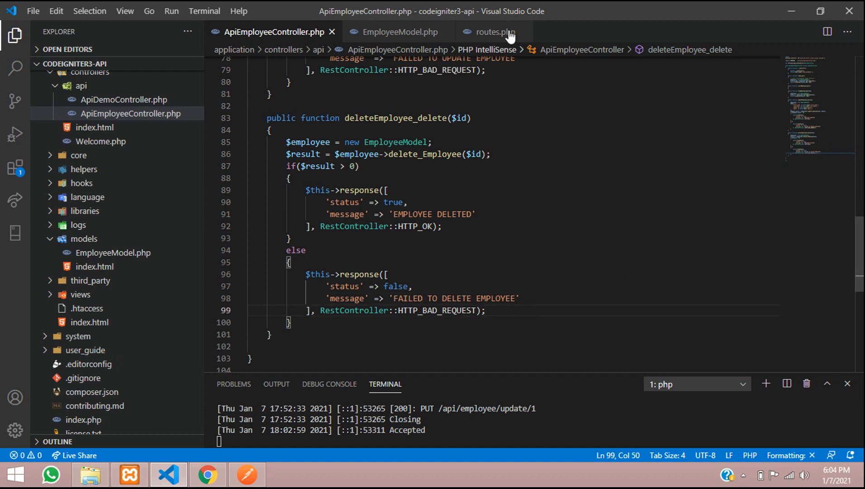
Show routes.php and highlight the api/employee/delete/ path mapped to deleteEmployee
click(498, 32)
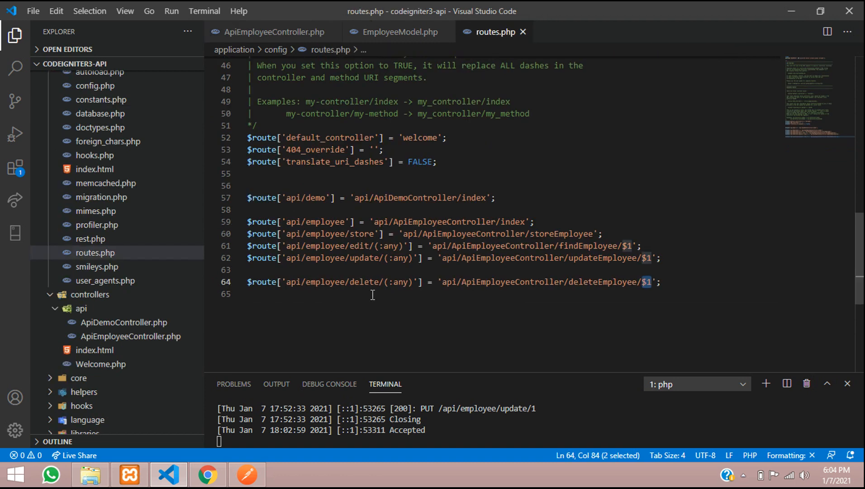
drag(304, 281, 380, 281)
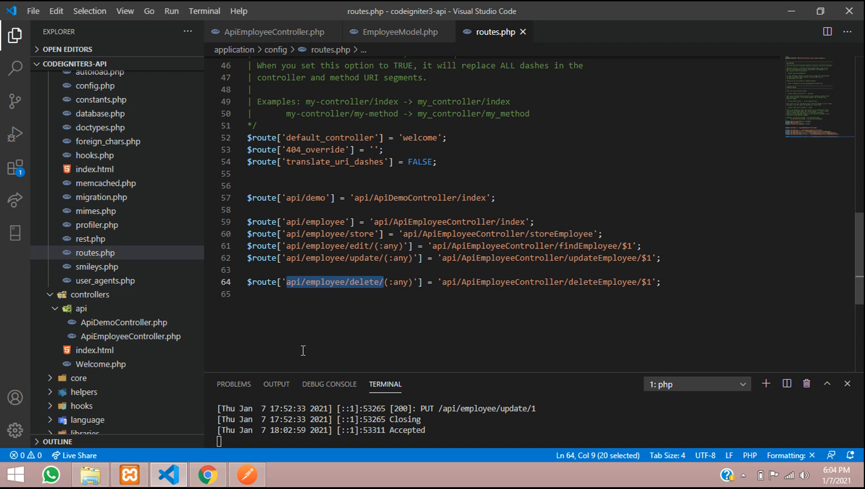
mouse_move(251, 481)
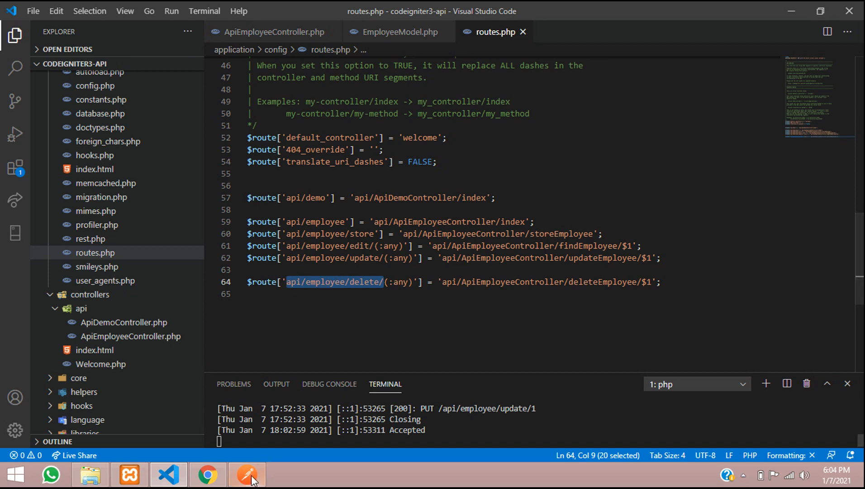
In Postman, review the basic auth credentials of the employee/delete/1 request
click(246, 473)
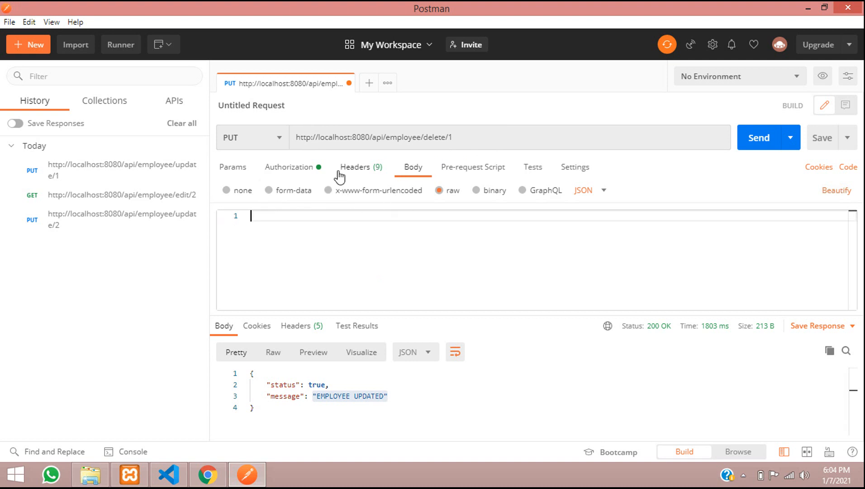
click(289, 167)
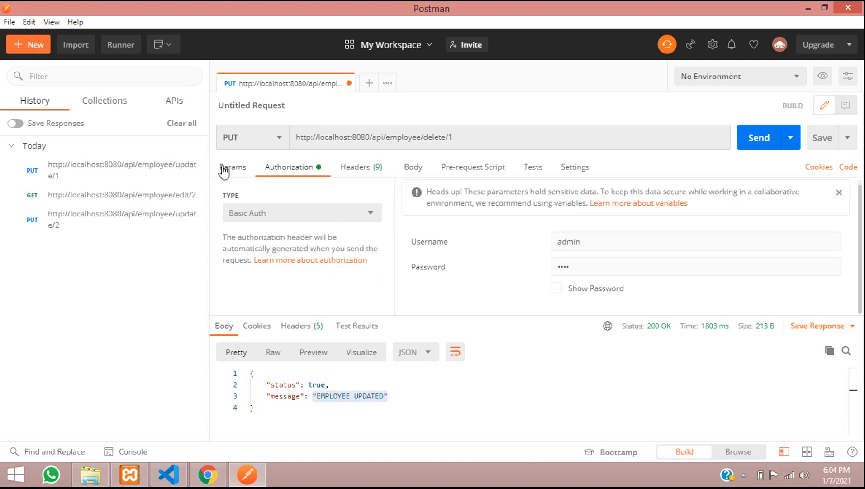
click(233, 167)
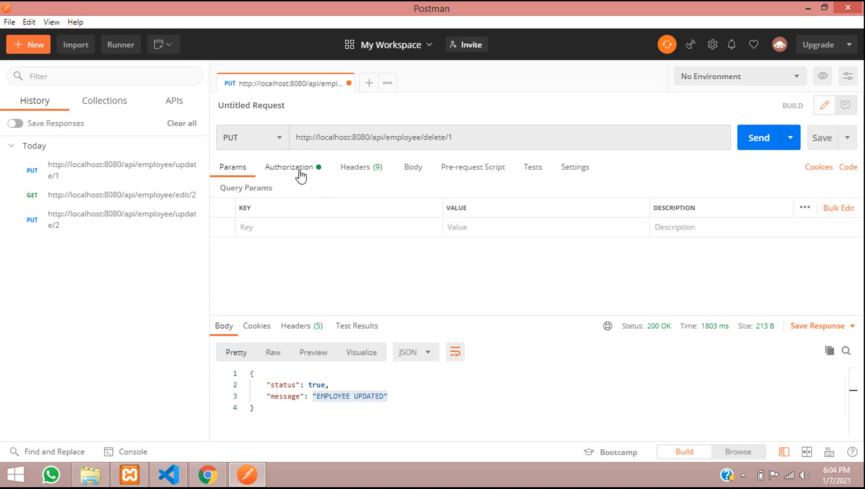
click(289, 167)
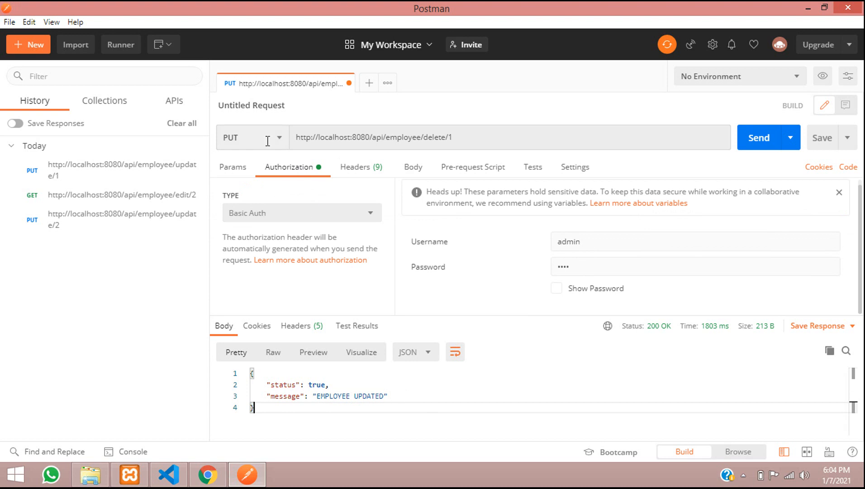
click(247, 137)
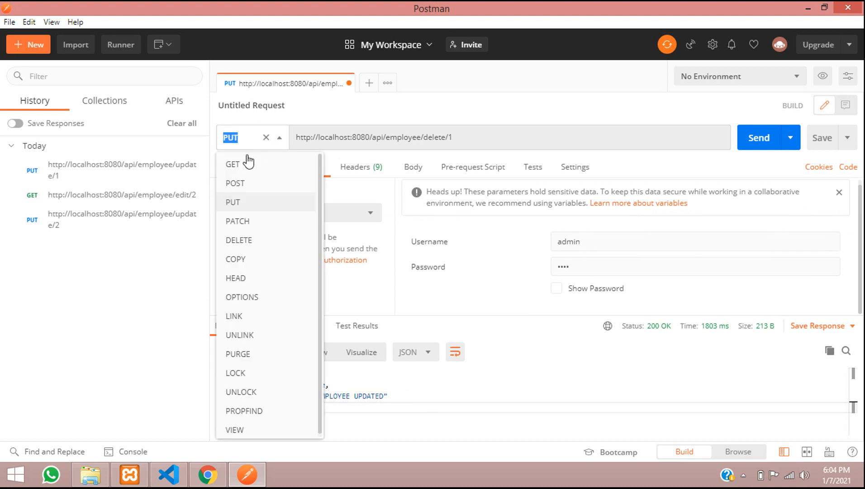
click(239, 240)
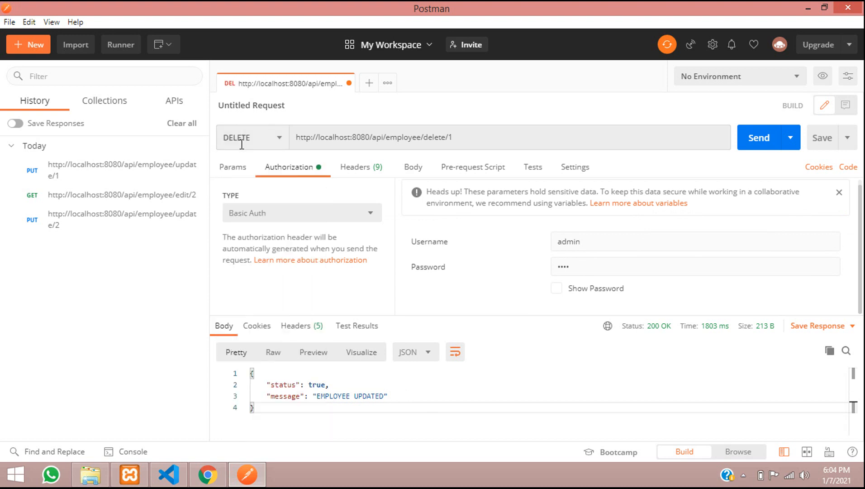
click(251, 138)
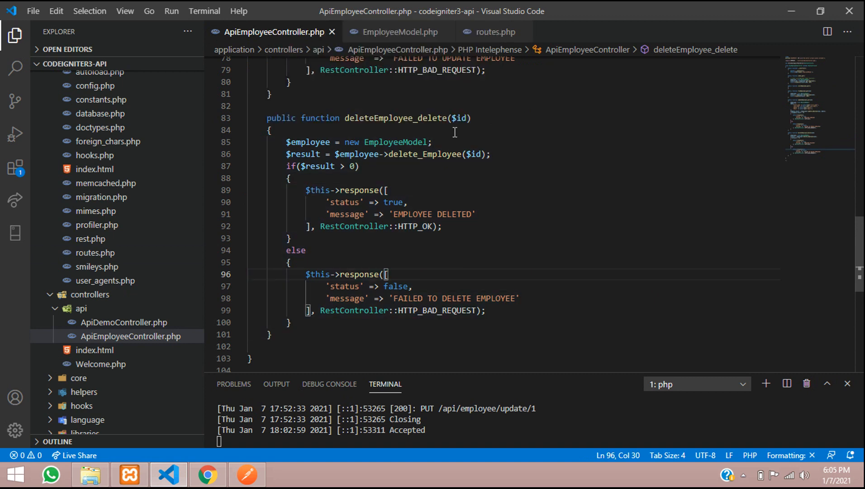
drag(412, 118, 472, 118)
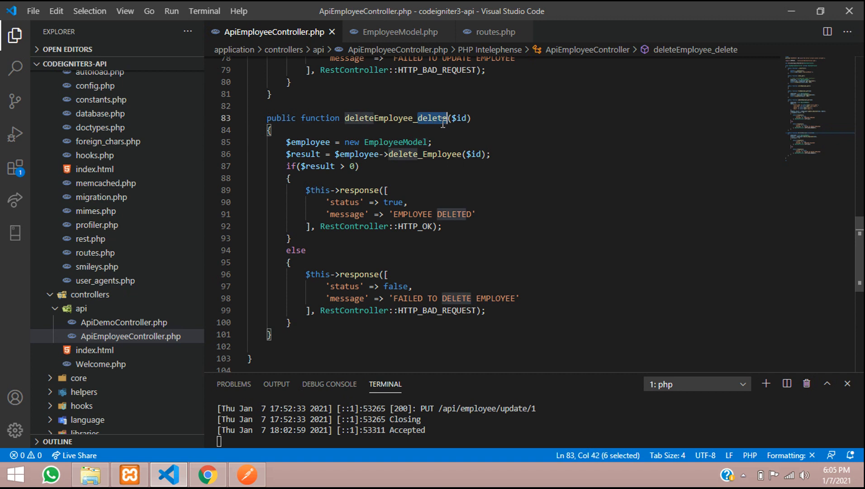
click(246, 474)
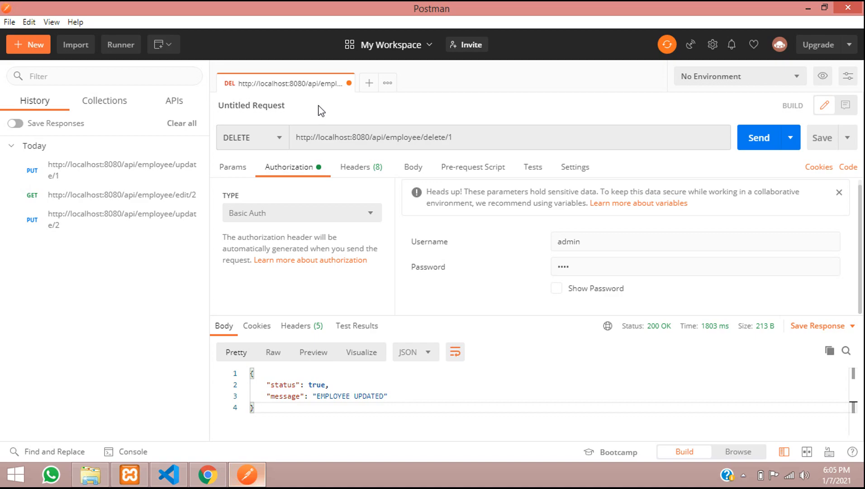
mouse_move(272, 162)
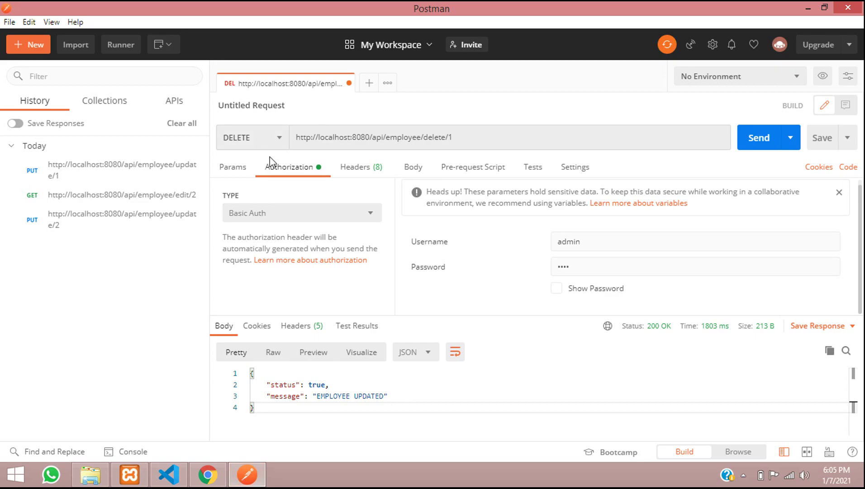
mouse_move(435, 150)
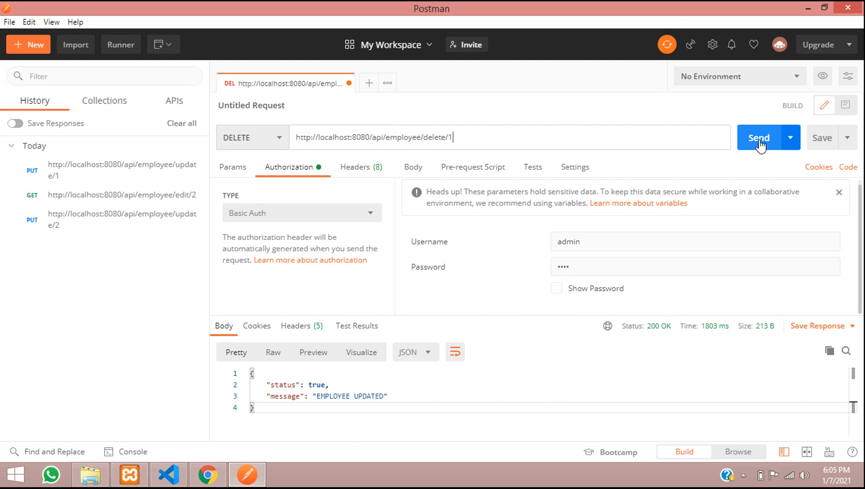
mouse_move(212, 474)
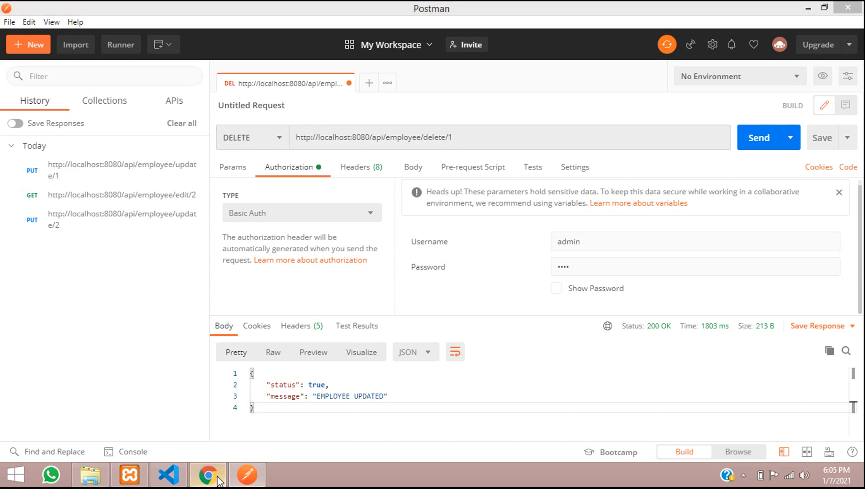
click(207, 473)
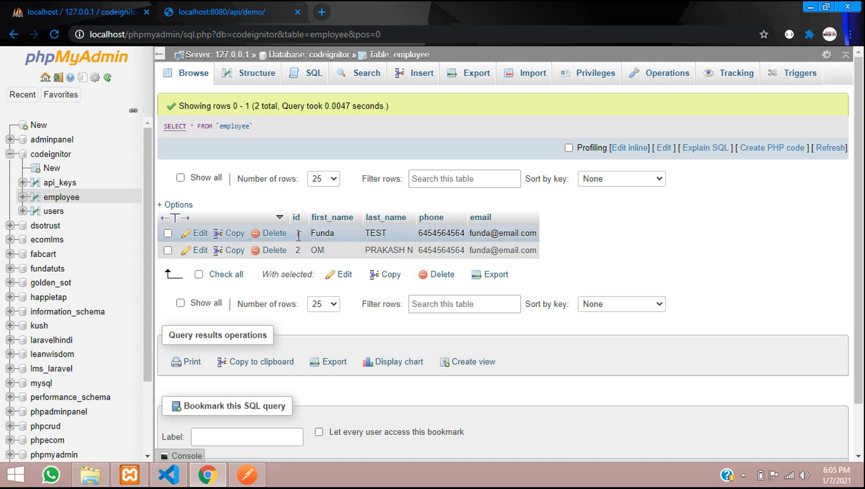
double_click(322, 233)
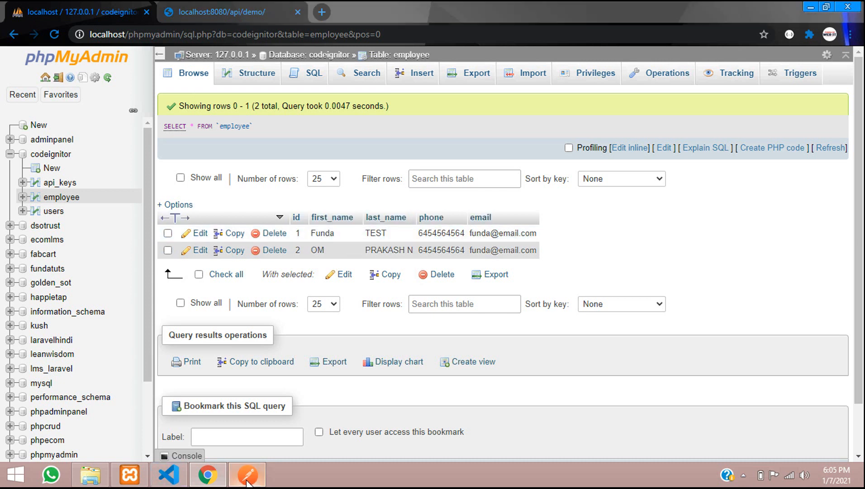
click(247, 474)
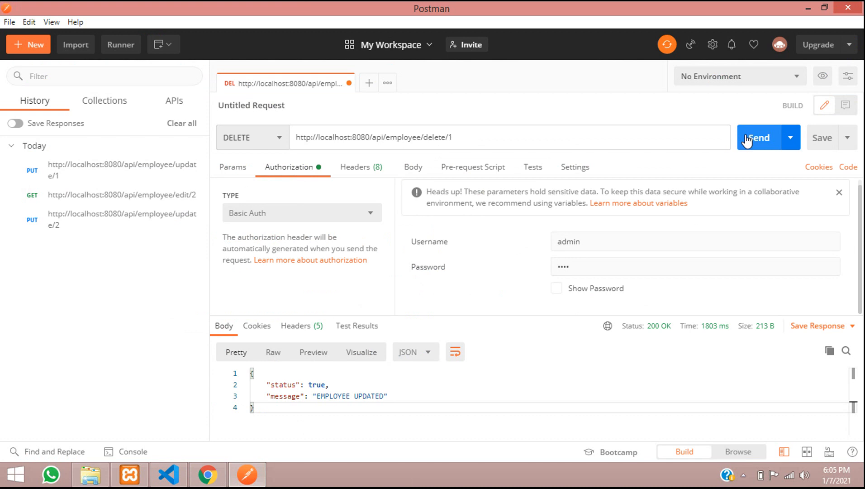
Send DELETE employee/delete/1 and highlight the returned EMPLOYEE DELETED message
click(760, 137)
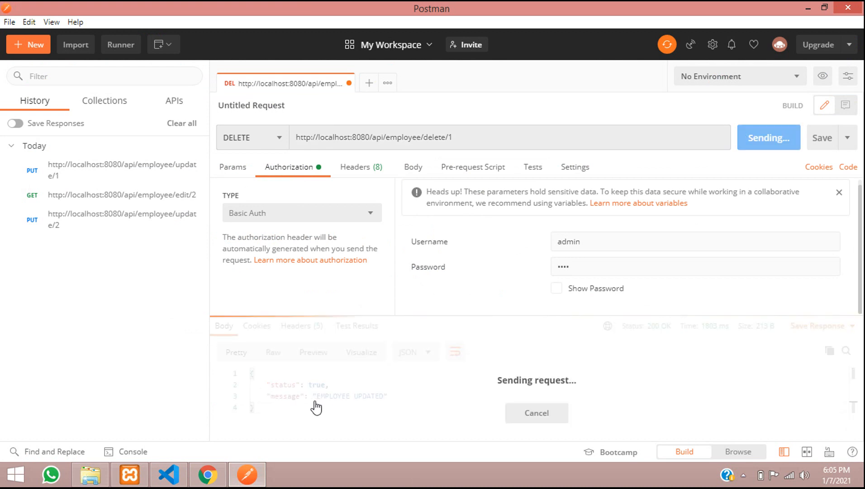
click(769, 137)
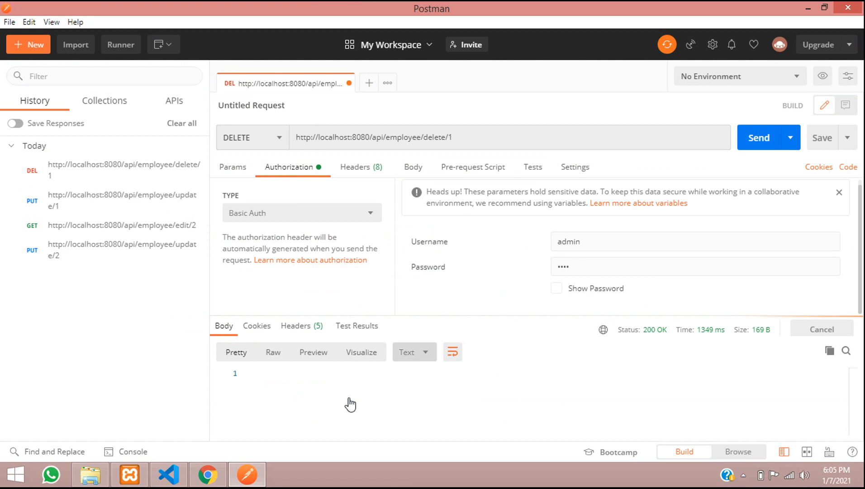
click(758, 137)
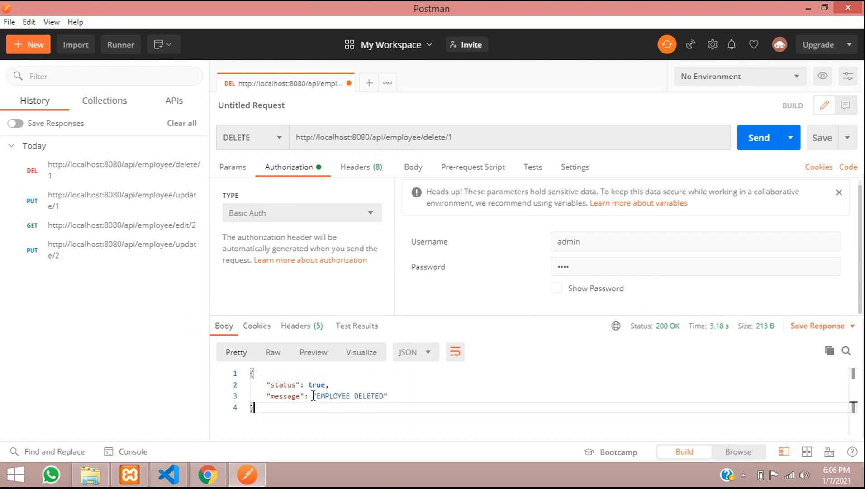
double_click(349, 396)
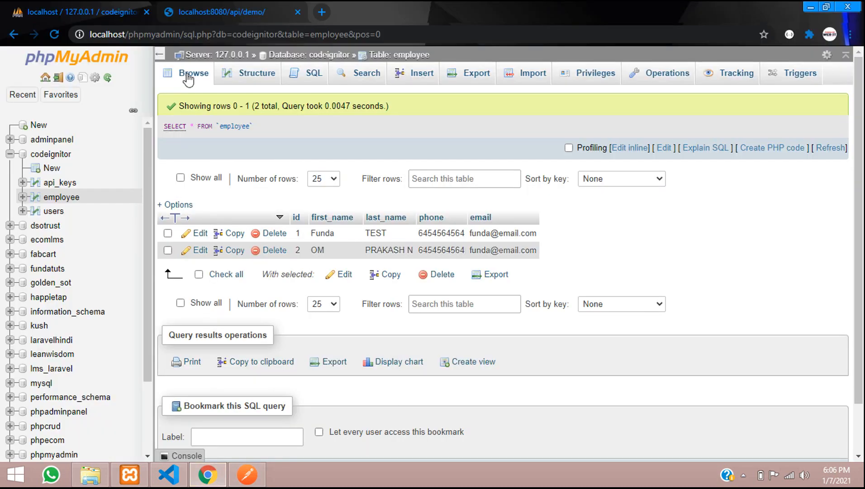
Browse the employee table to confirm only row 2 (OM) remains, then return to Postman
click(193, 73)
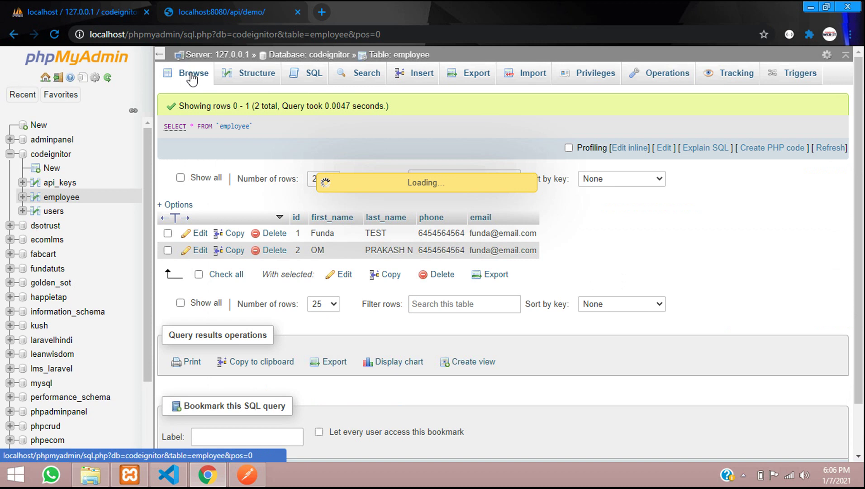
click(273, 233)
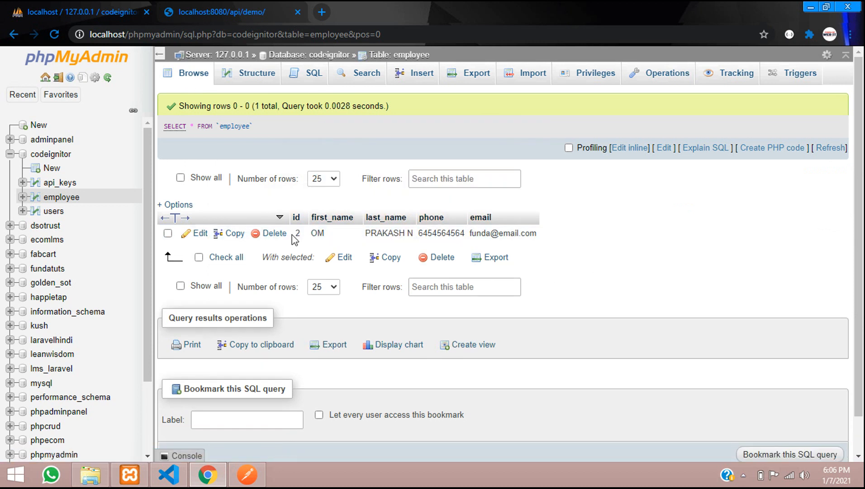
mouse_move(550, 241)
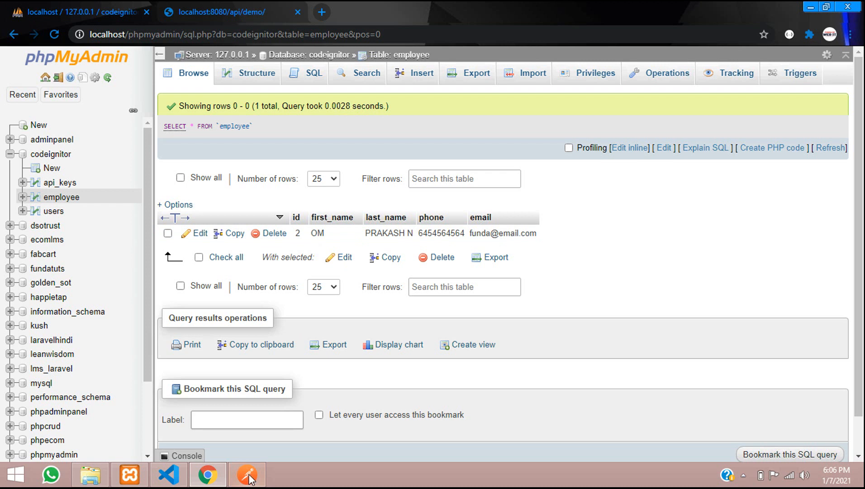
click(246, 474)
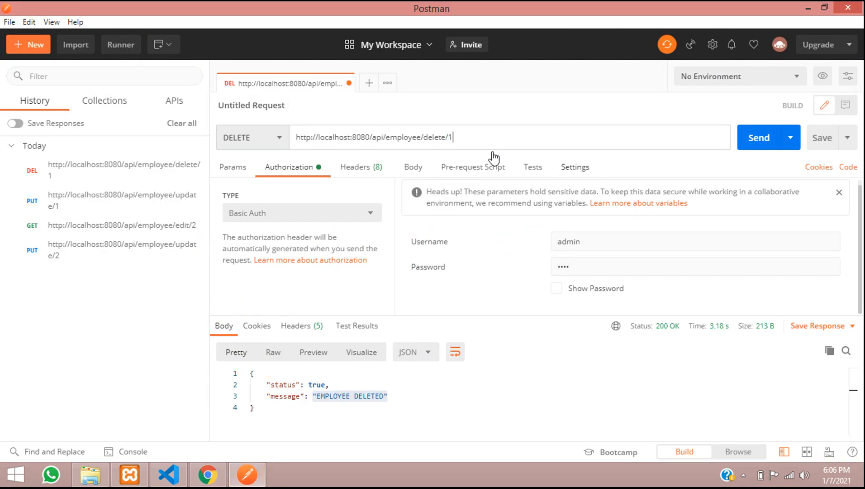
mouse_move(537, 140)
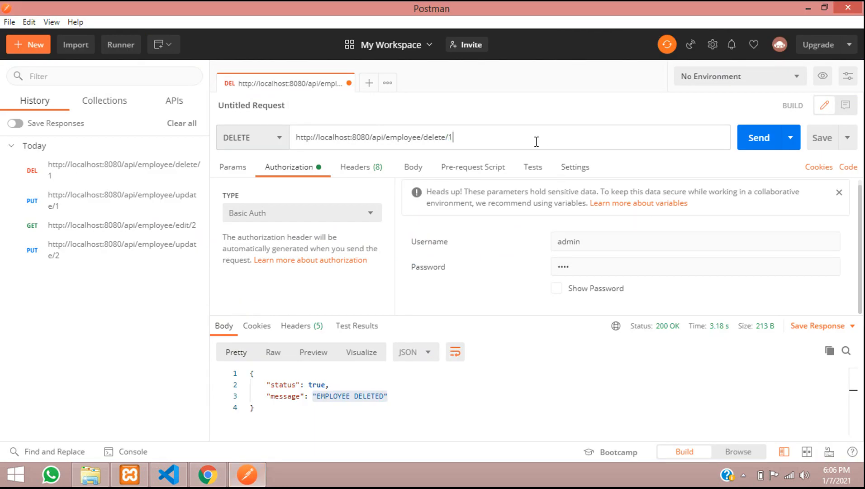
mouse_move(302, 176)
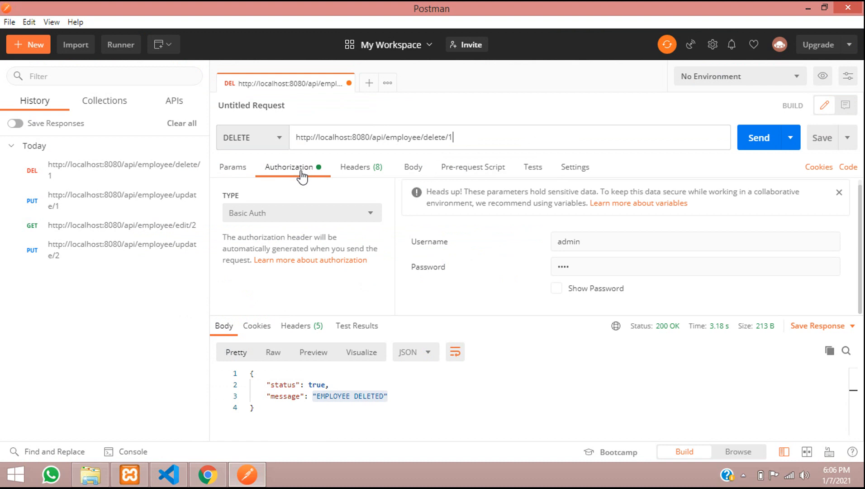
click(355, 167)
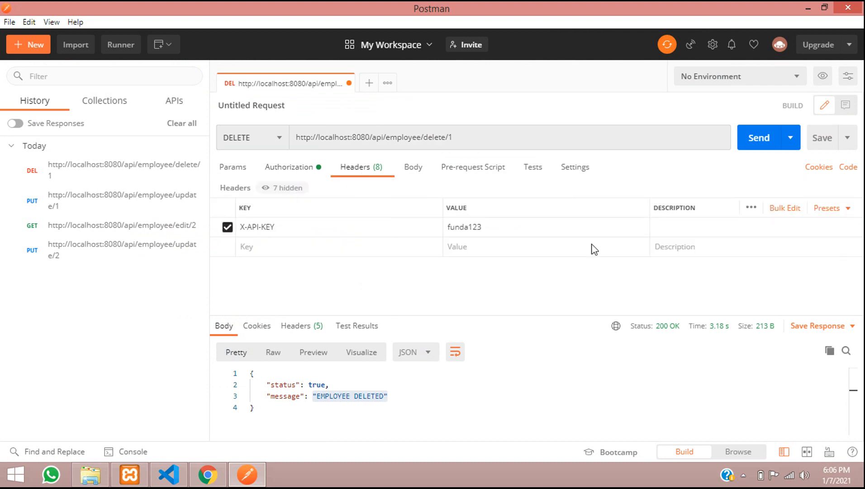
mouse_move(510, 292)
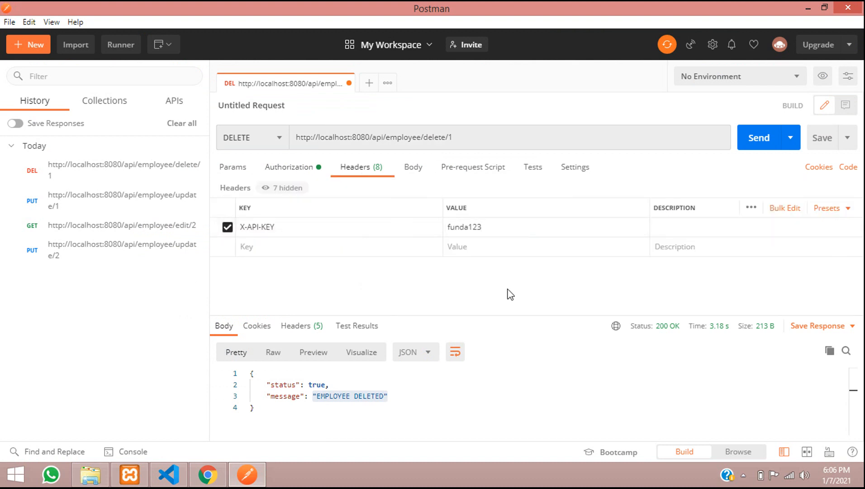
mouse_move(434, 314)
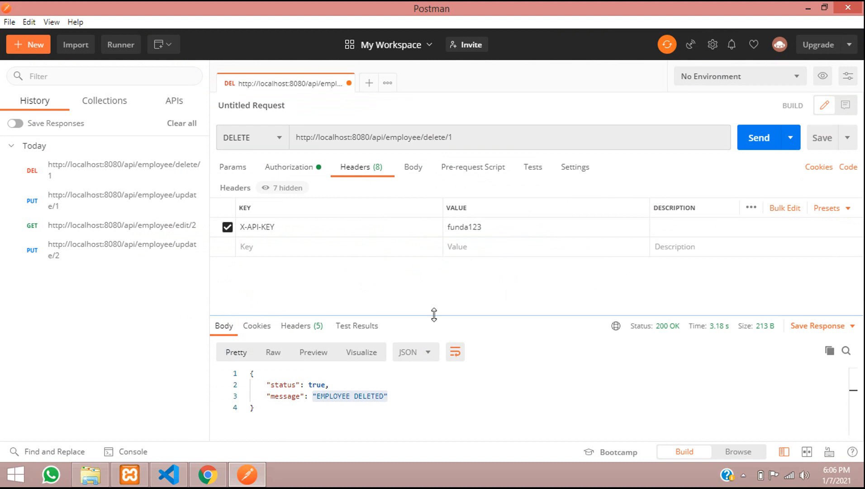
mouse_move(494, 267)
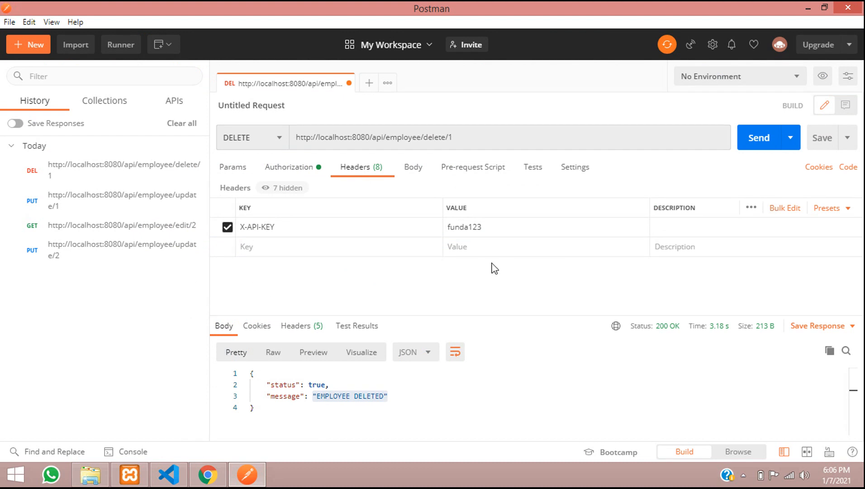
mouse_move(594, 213)
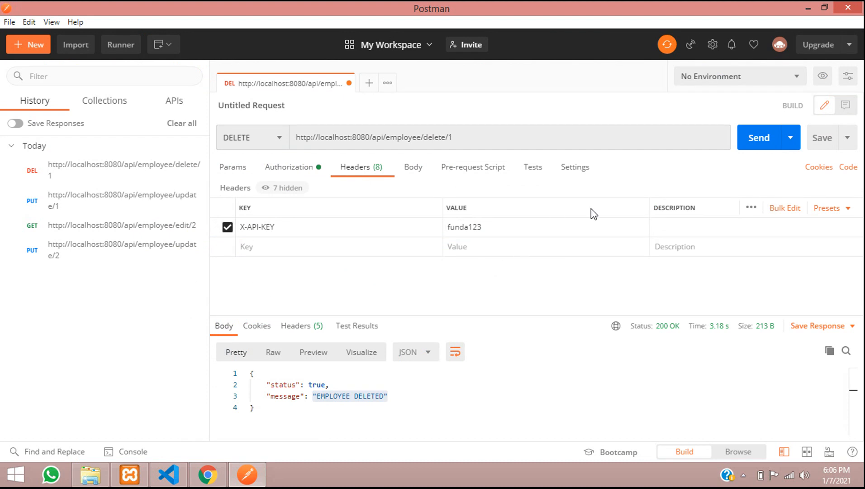